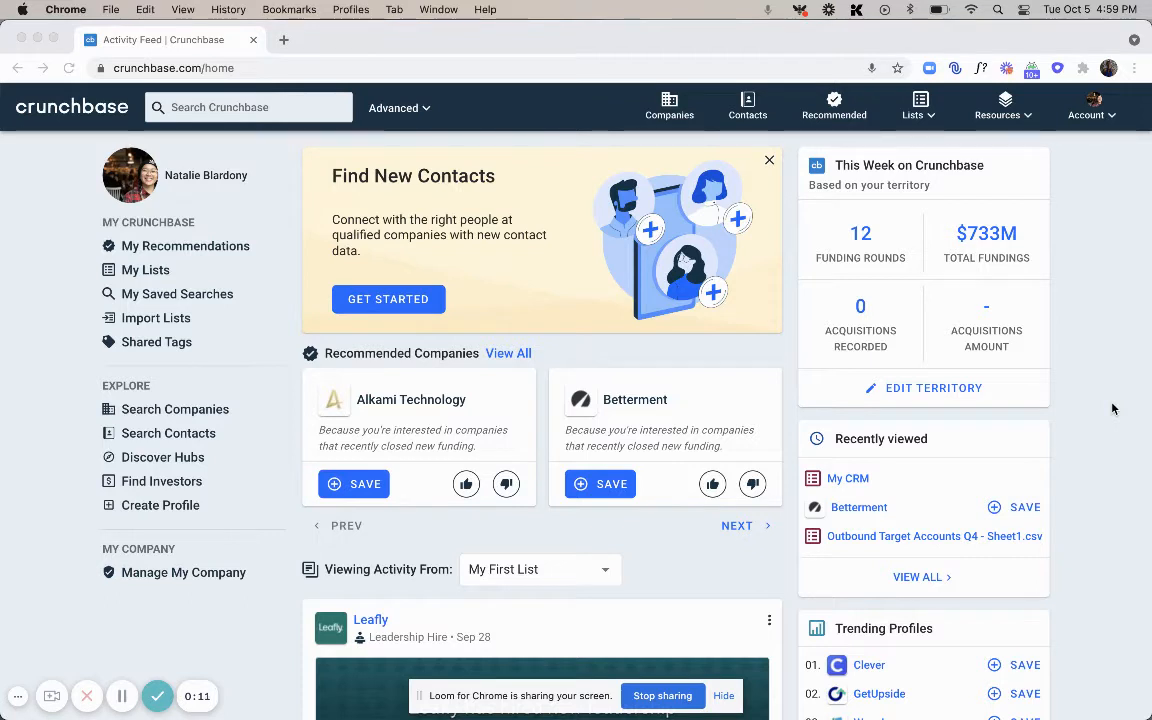
{"action": "mouse_move", "coordinate": [1098, 280]}
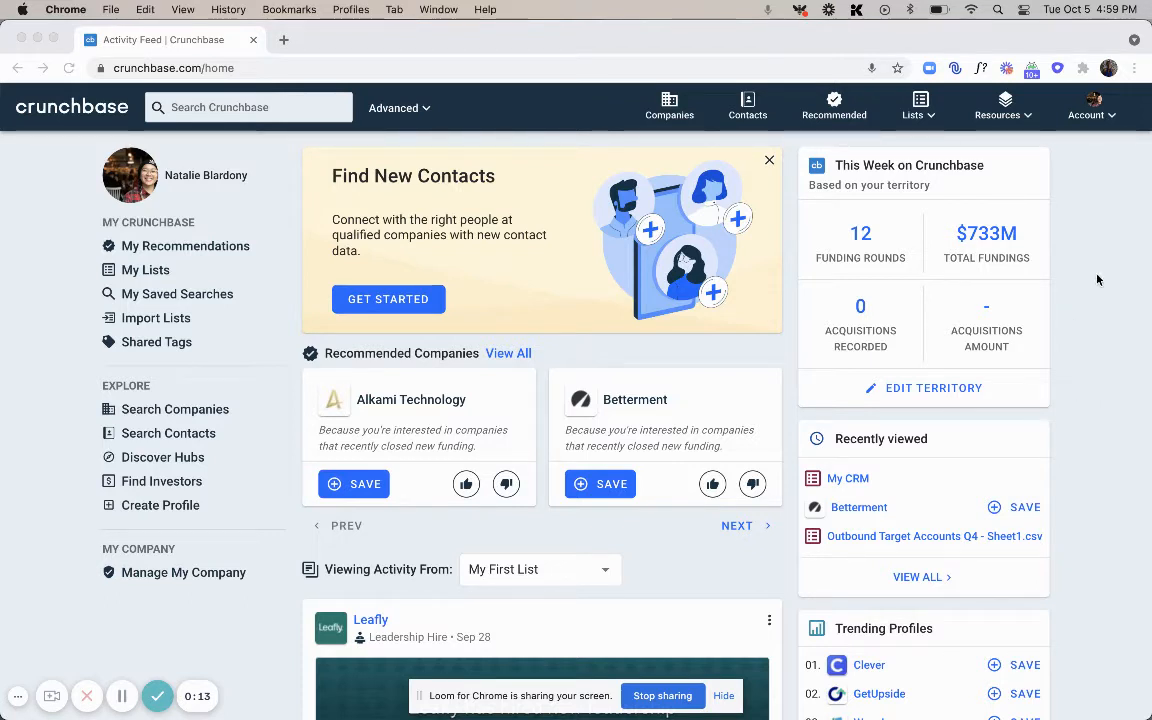
{"action": "mouse_move", "coordinate": [196, 290]}
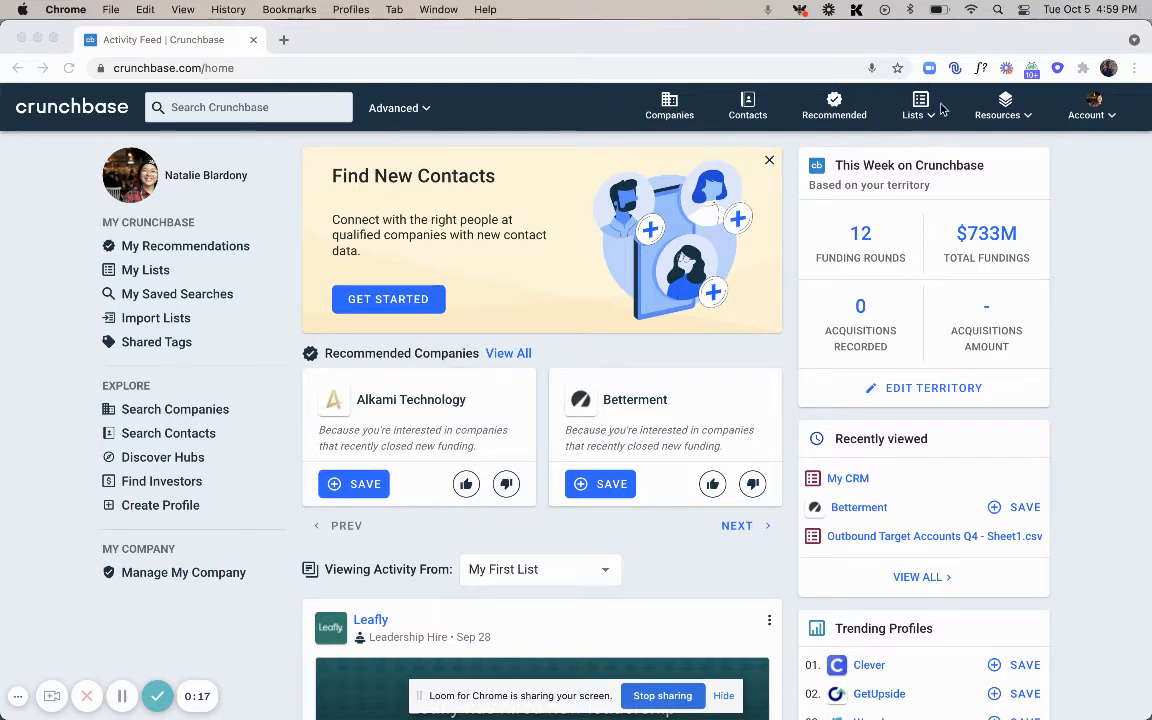
Step: Navigate from the Lists menu to the My Searches page of saved searches
{"action": "left_click", "coordinate": [912, 108]}
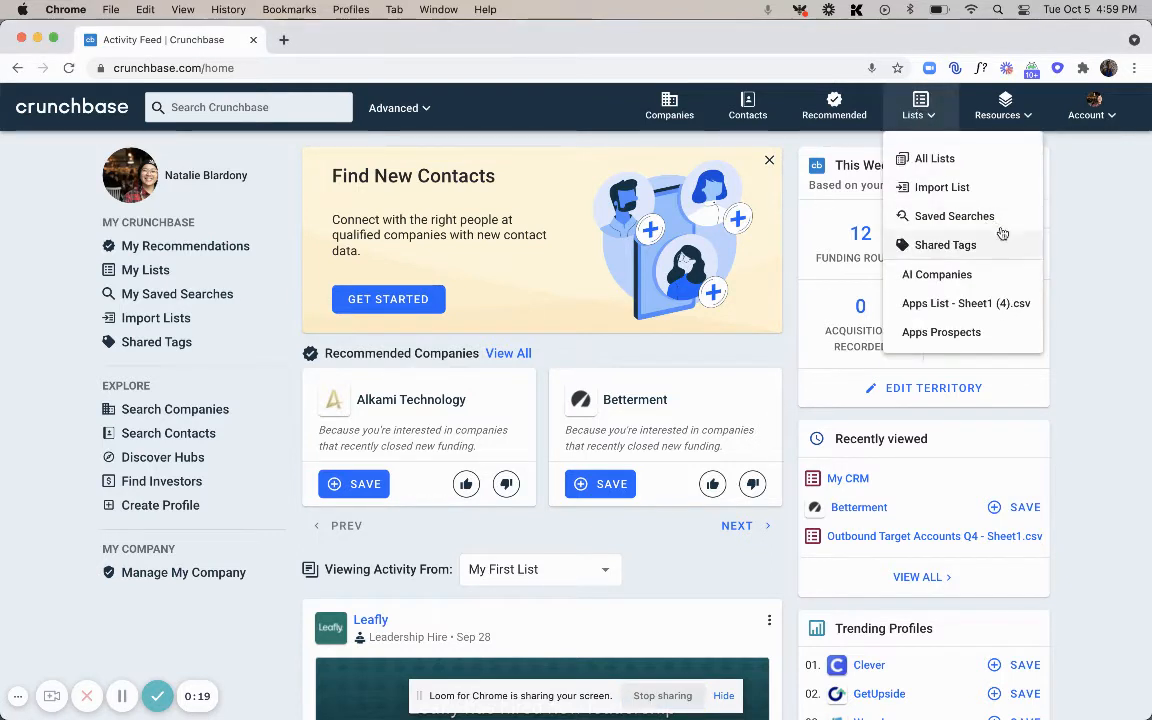
{"action": "left_click", "coordinate": [954, 216]}
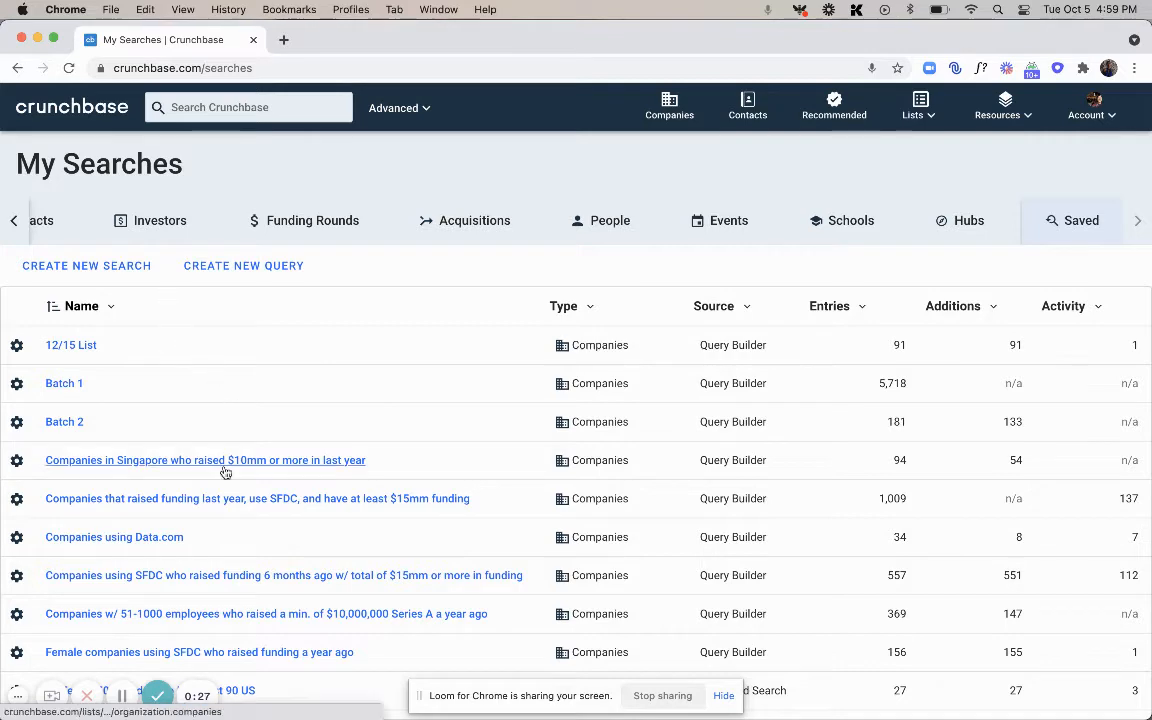
Step: Load the 'Companies in Singapore who raised $10mm or more in last year' search and review its 95 results
{"action": "left_click", "coordinate": [204, 460]}
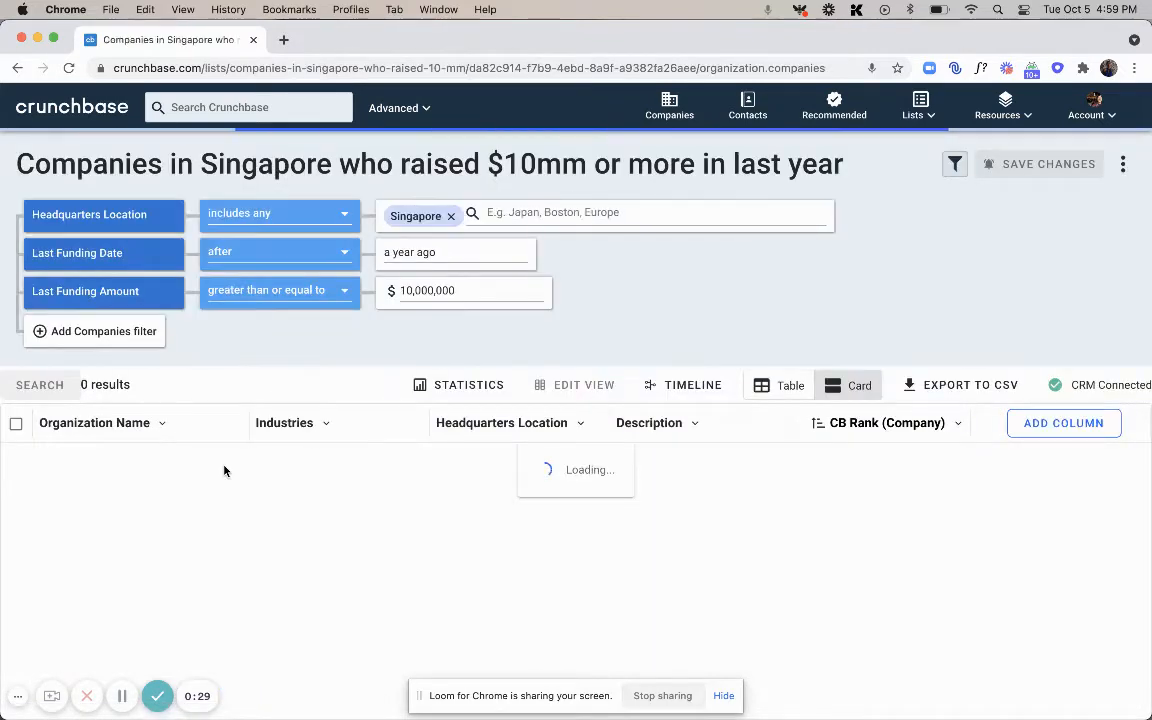
{"action": "left_click", "coordinate": [40, 384]}
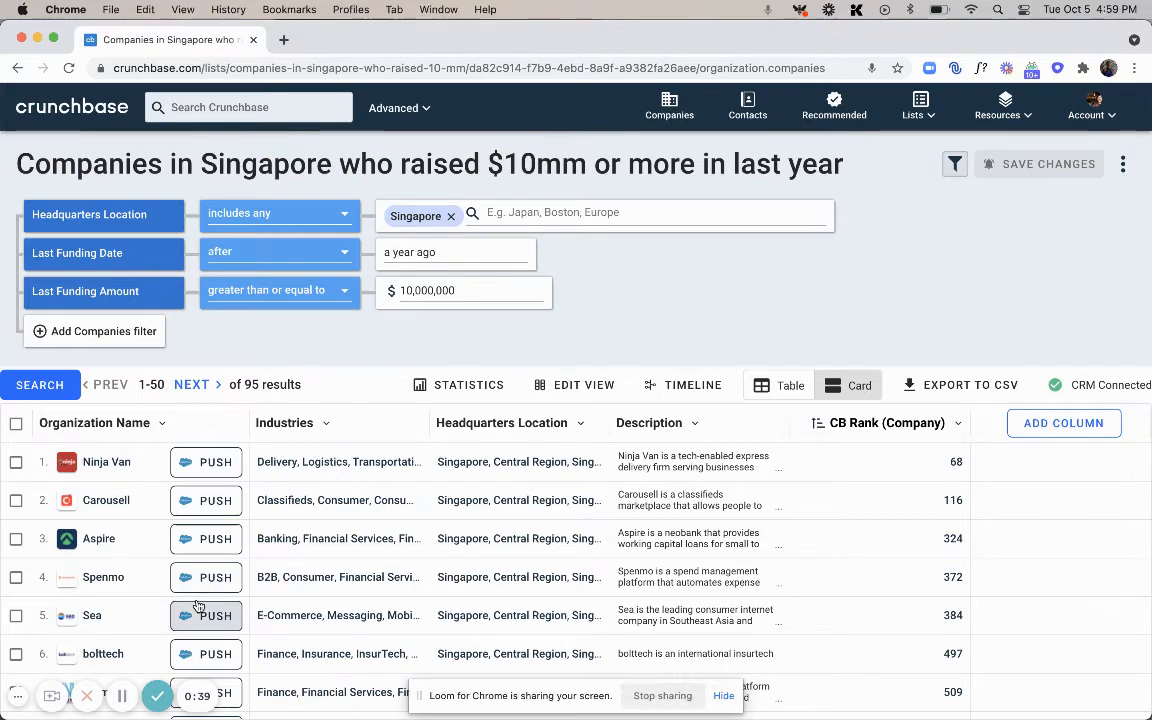
{"action": "scroll", "scroll_direction": "down", "scroll_amount": 3}
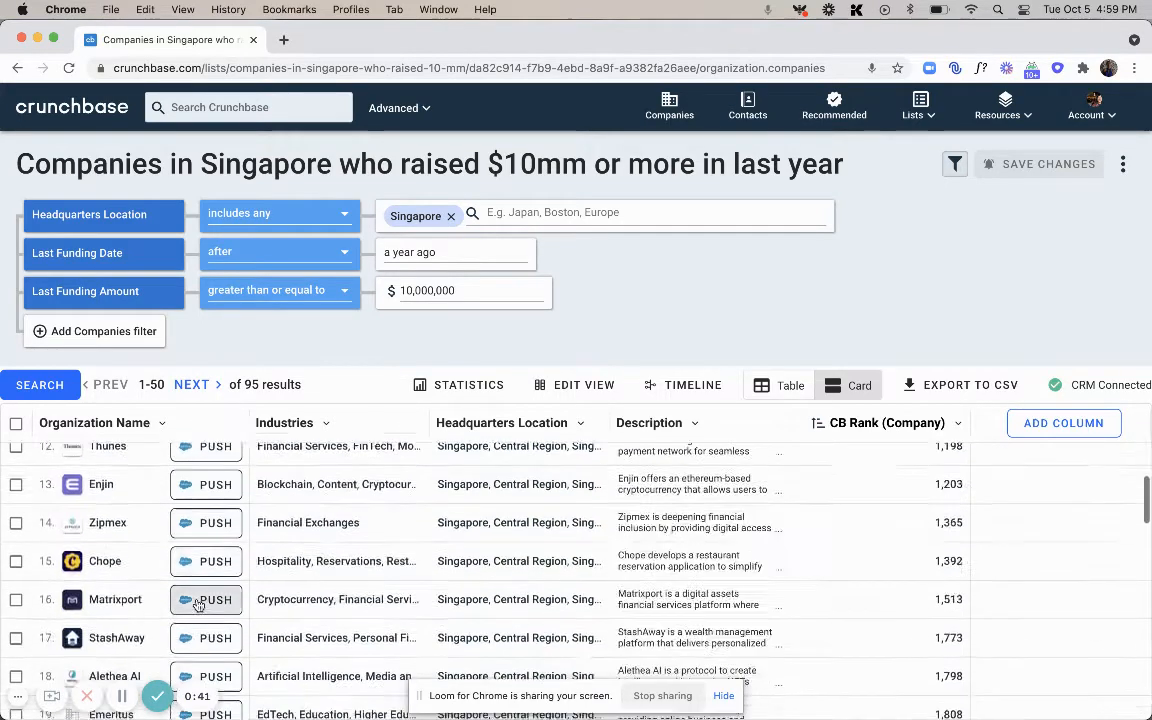
{"action": "scroll", "scroll_direction": "down", "scroll_amount": 3}
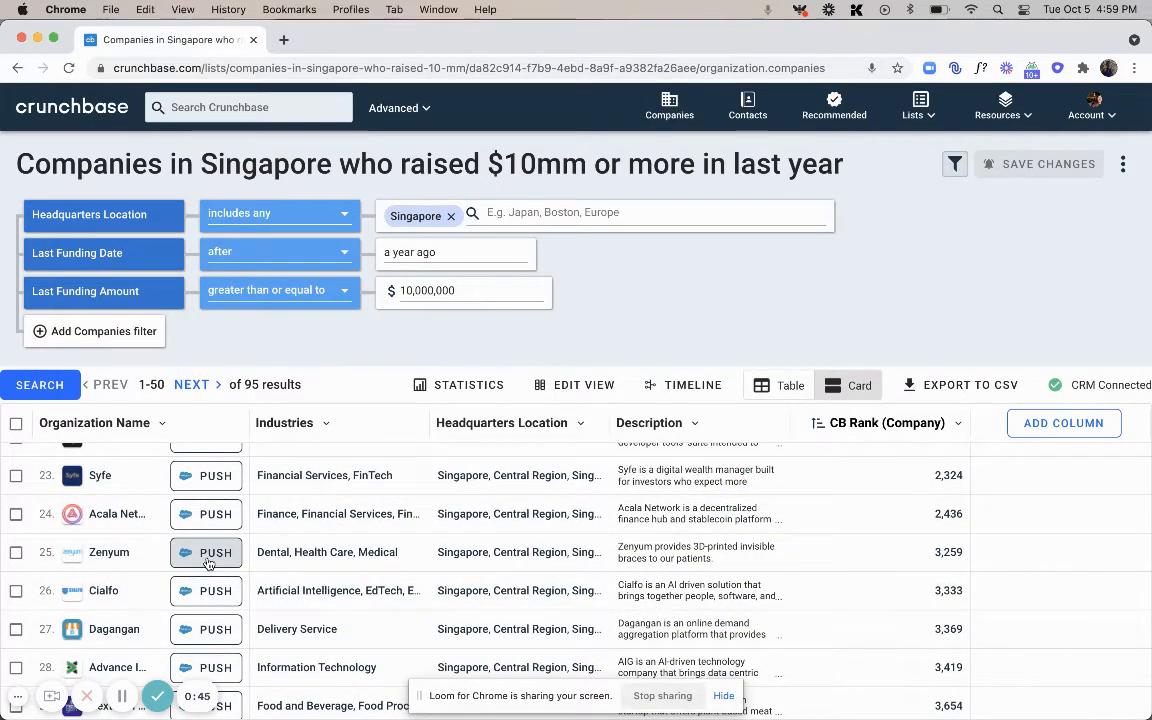
{"action": "scroll", "scroll_direction": "up", "scroll_amount": 3}
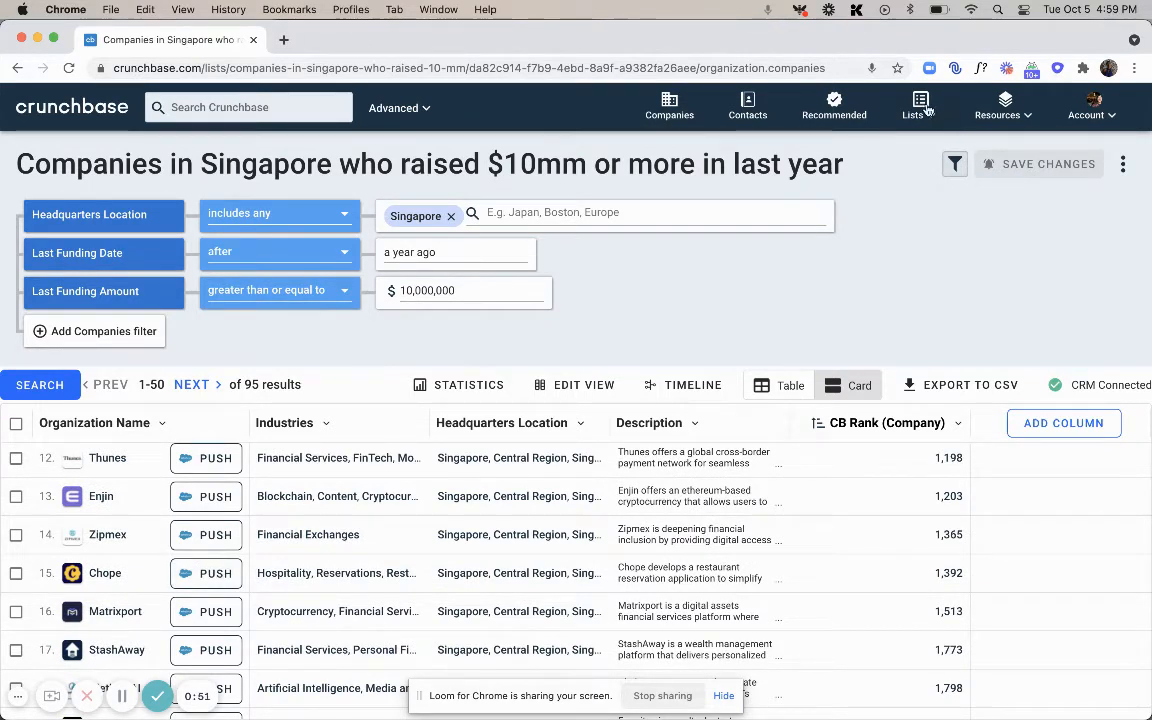
Step: From All Lists, load 'Outbound Target Accounts Q4 - Sheet1.csv' and show its Companies (10) view
{"action": "left_click", "coordinate": [912, 108]}
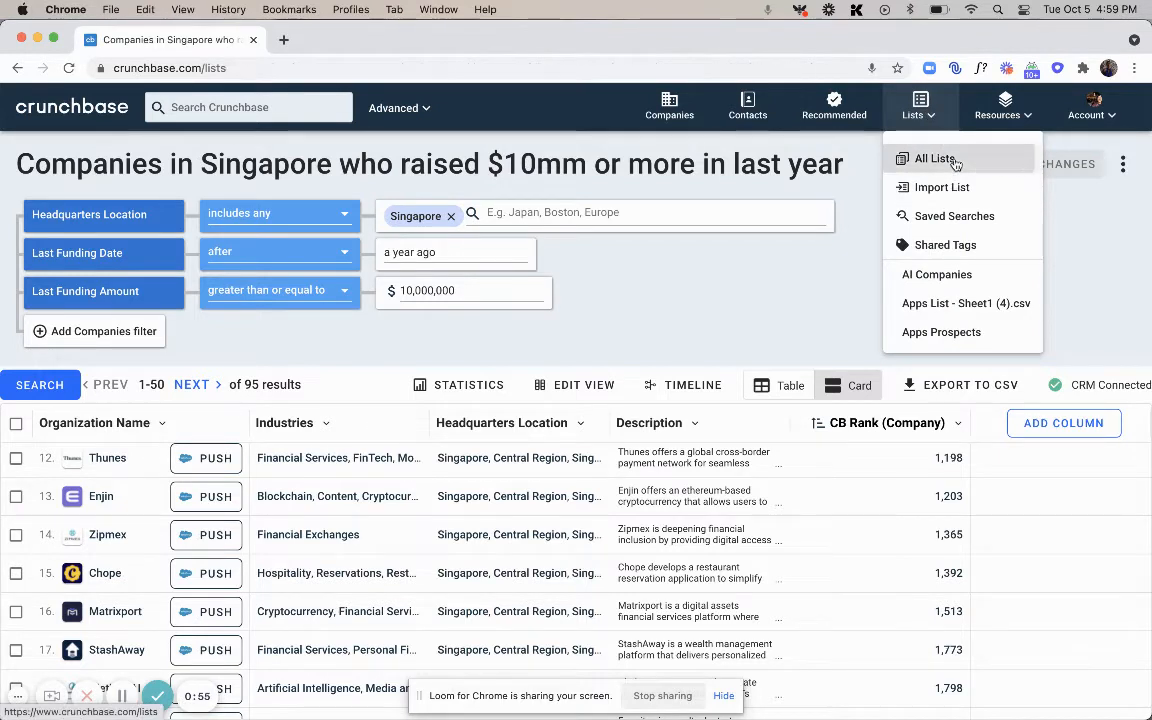
{"action": "left_click", "coordinate": [934, 158]}
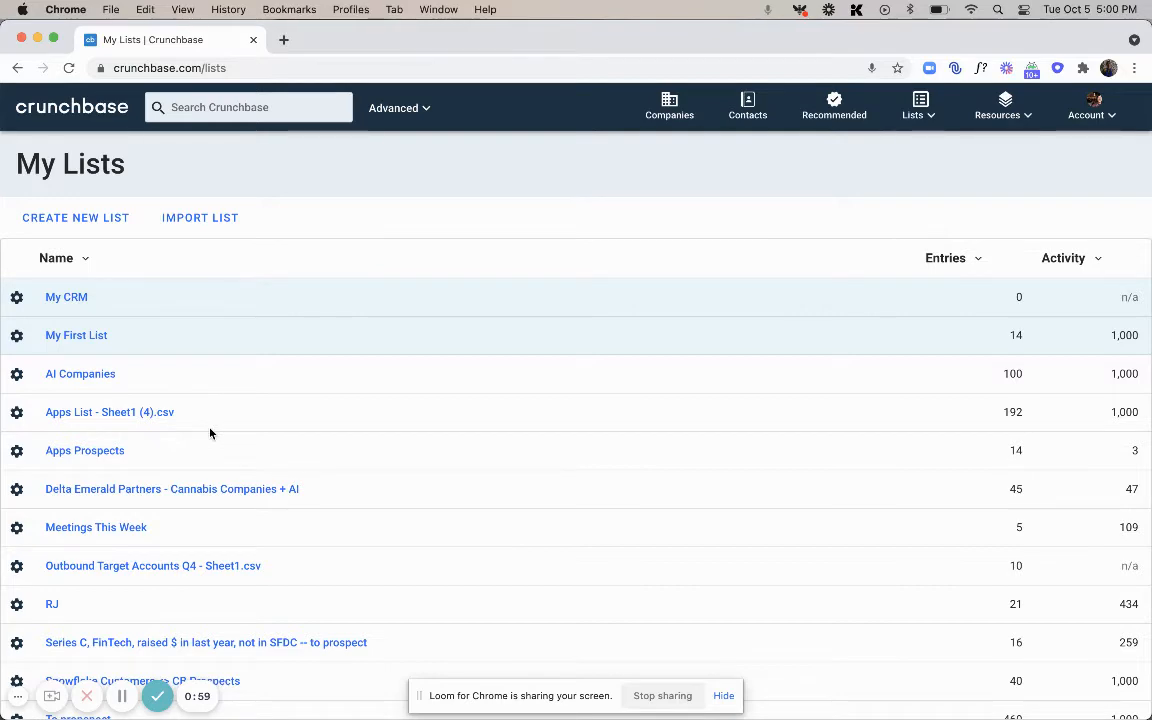
{"action": "left_click", "coordinate": [152, 564]}
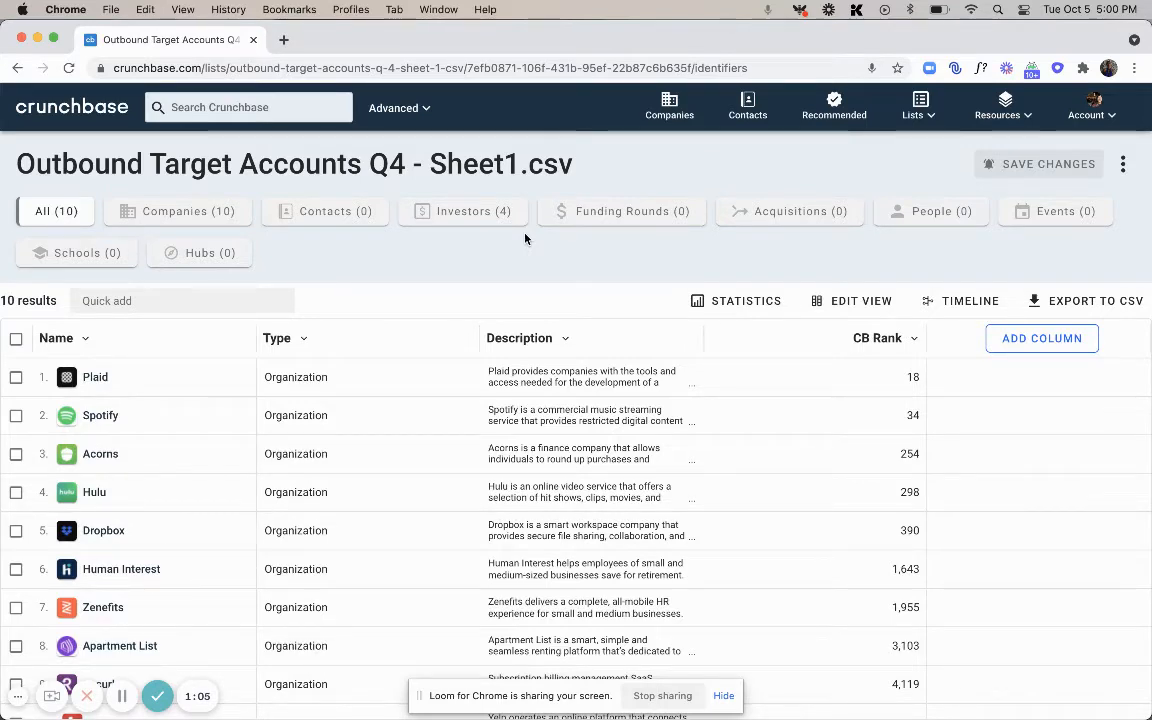
{"action": "left_click", "coordinate": [176, 212]}
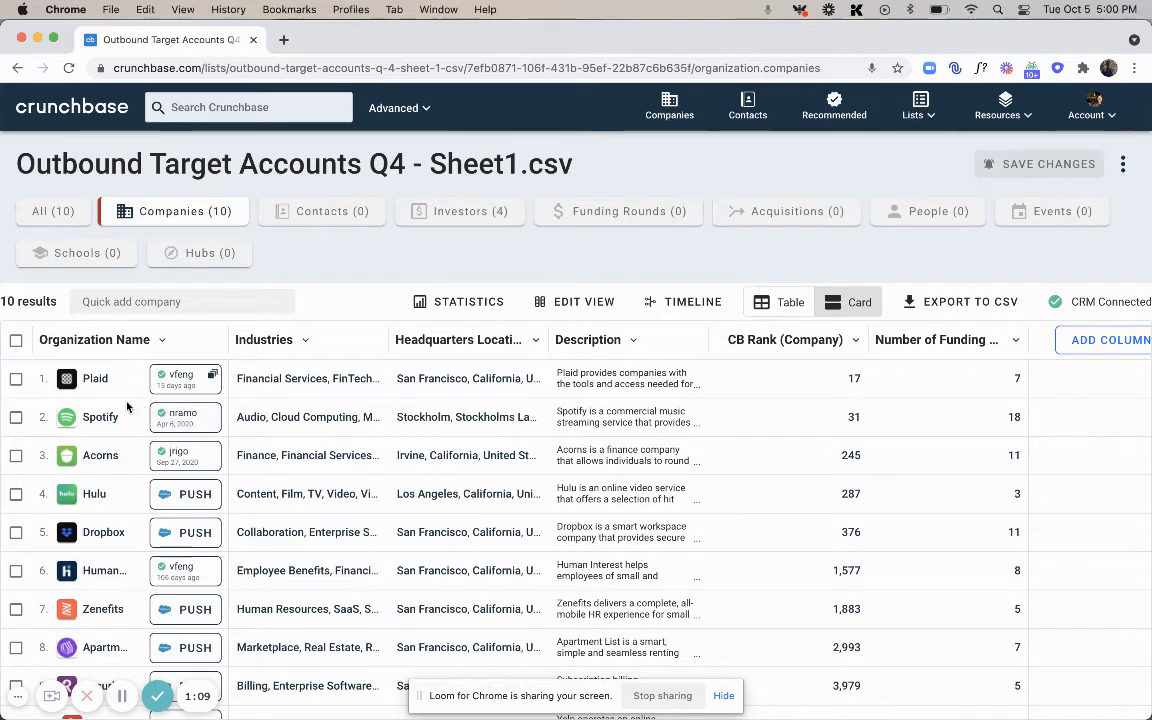
Step: Go to Plaid's company profile Summary from the Organization Name column
{"action": "left_click", "coordinate": [96, 378]}
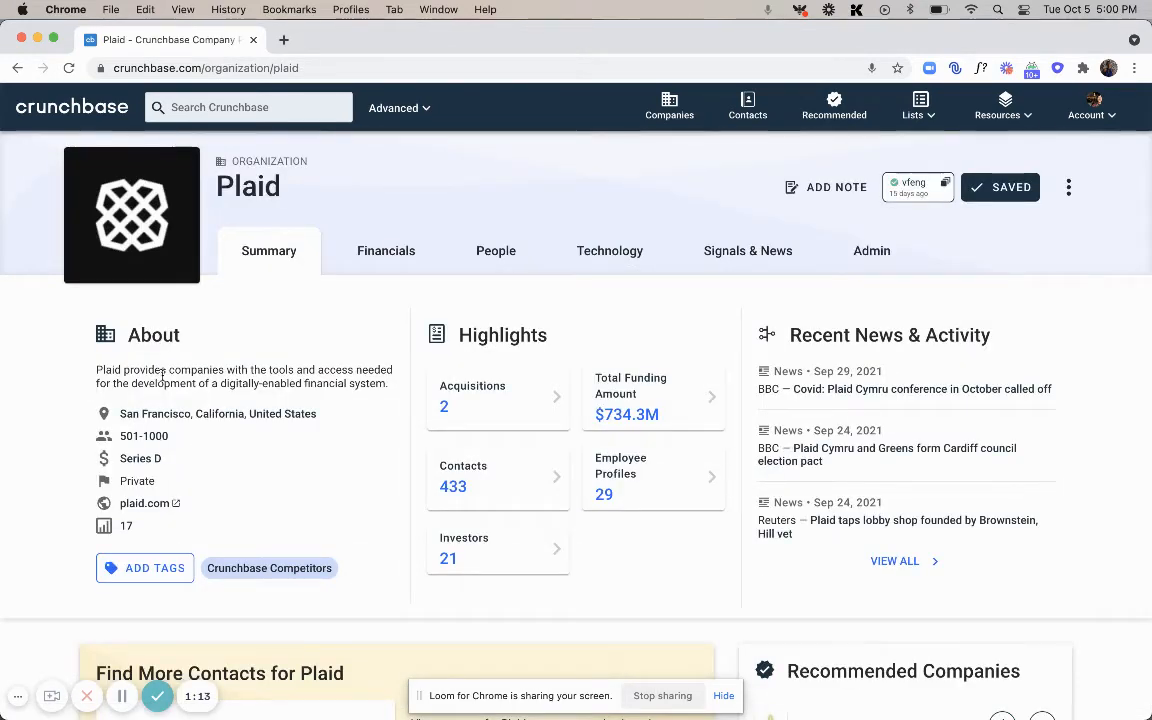
{"action": "mouse_move", "coordinate": [328, 346]}
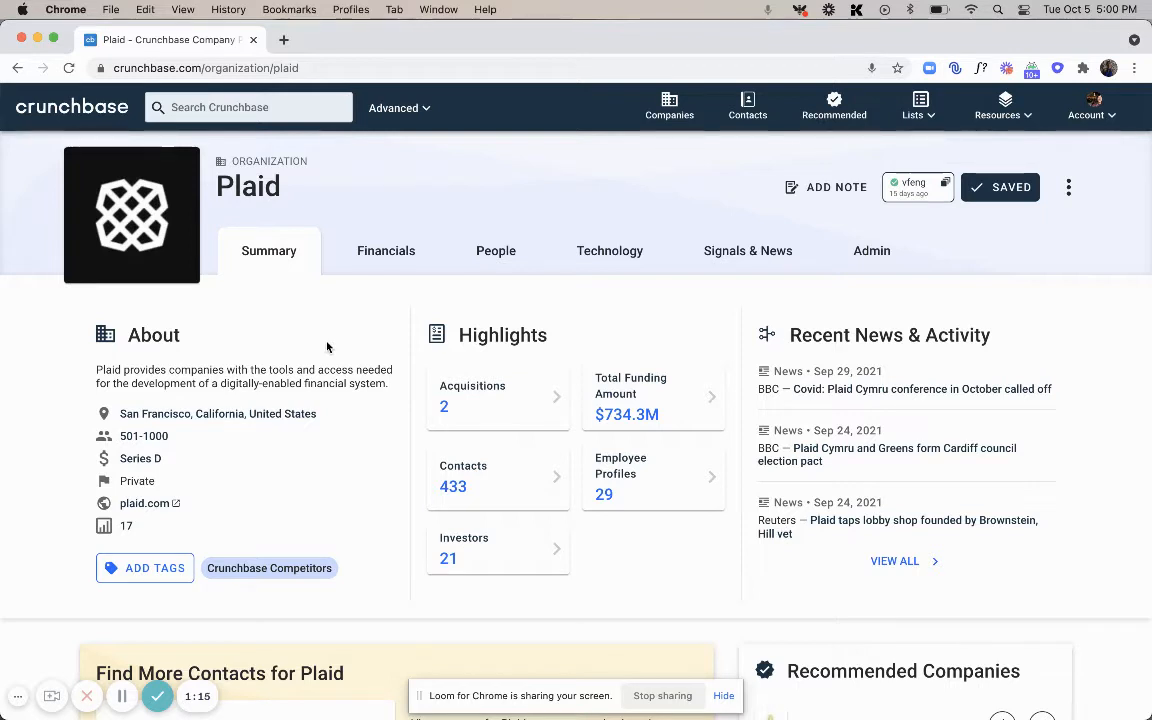
{"action": "mouse_move", "coordinate": [616, 584]}
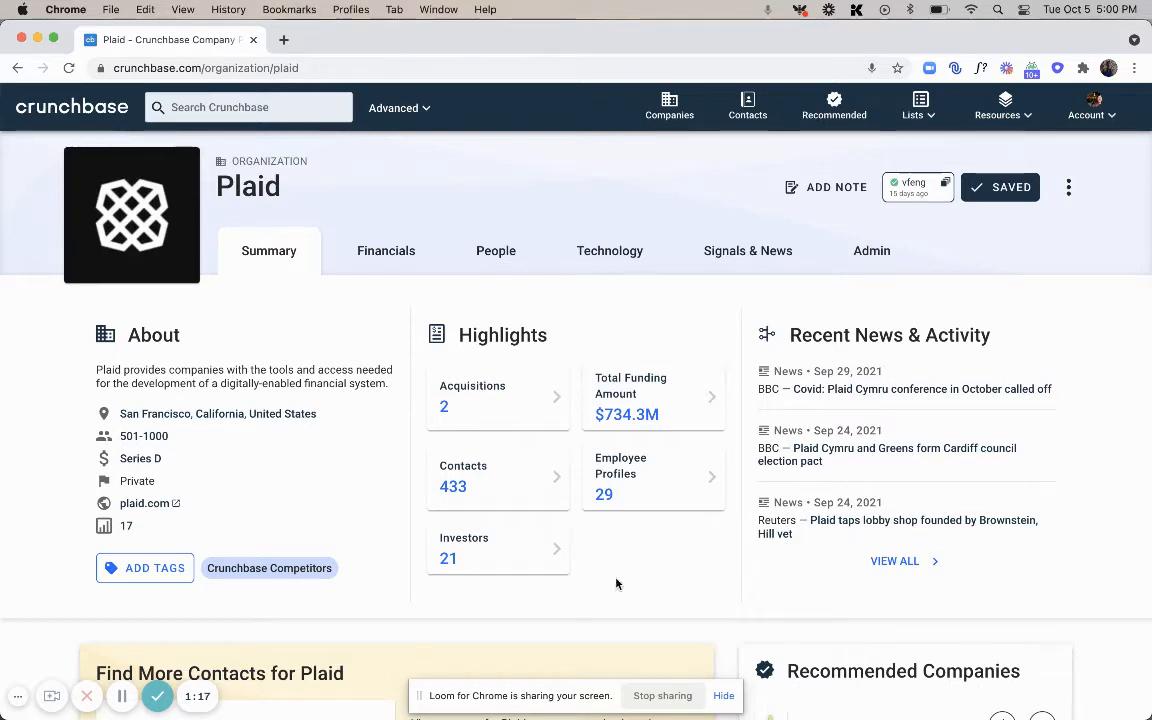
{"action": "mouse_move", "coordinate": [608, 490]}
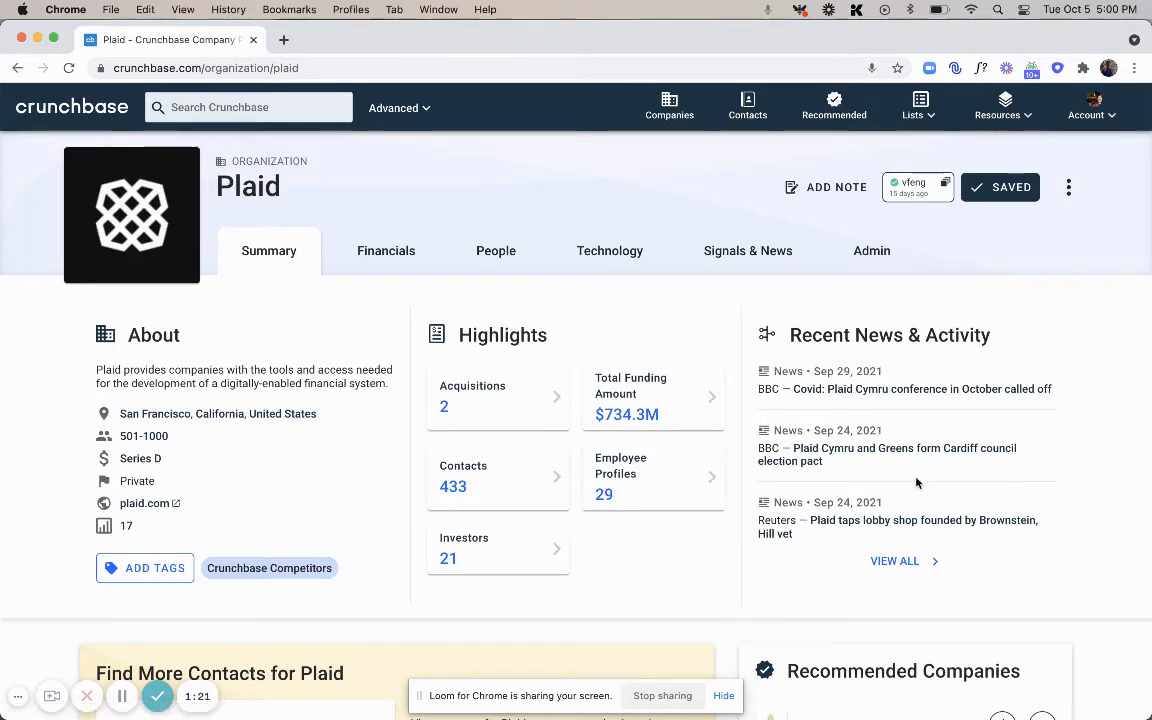
{"action": "mouse_move", "coordinate": [266, 564]}
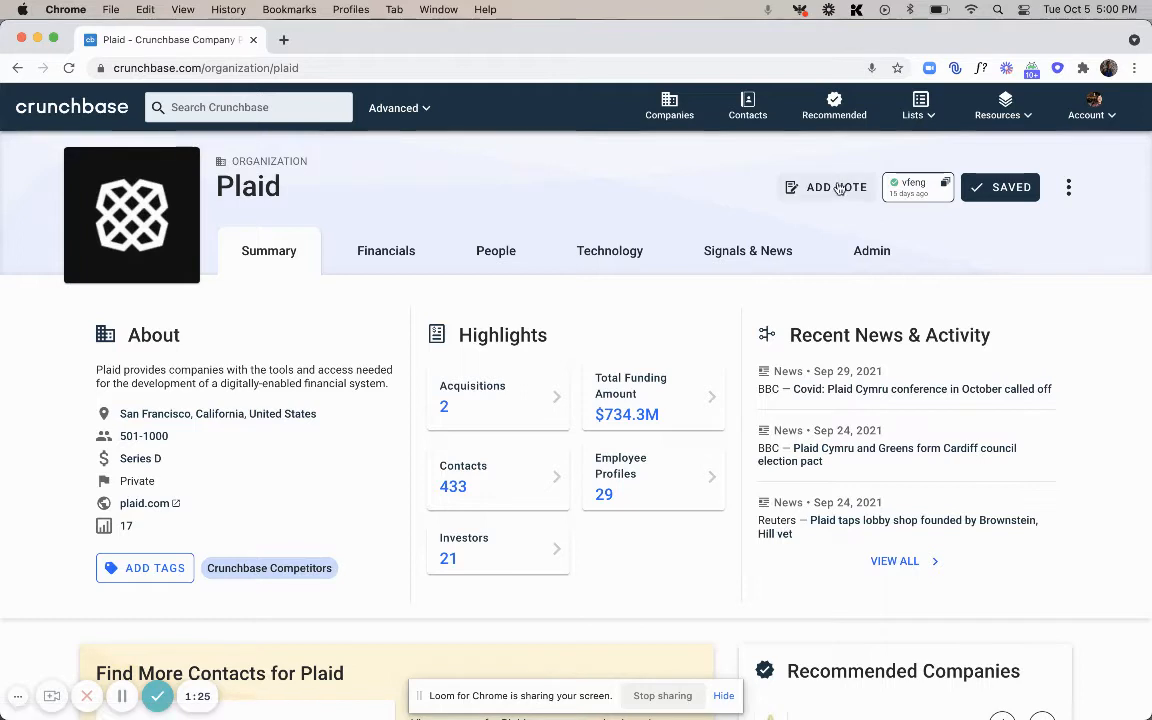
{"action": "mouse_move", "coordinate": [464, 656]}
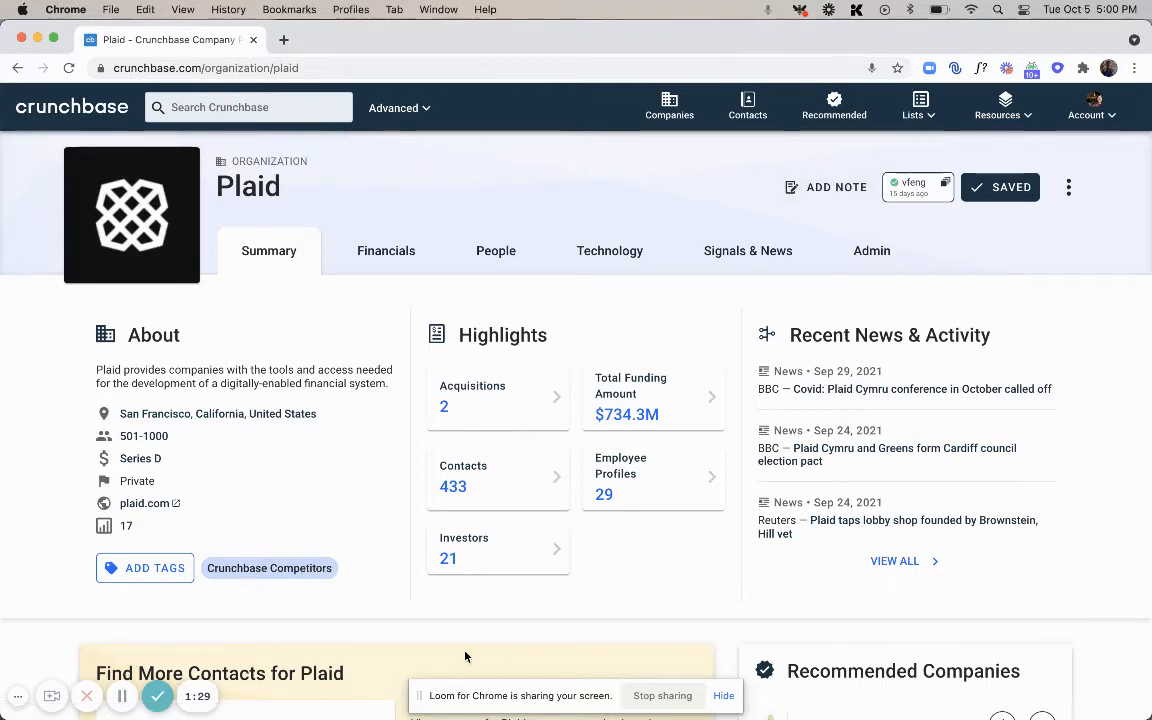
Step: Switch to Plaid's Signals & News and browse its Recent News & Activity articles
{"action": "left_click", "coordinate": [748, 250]}
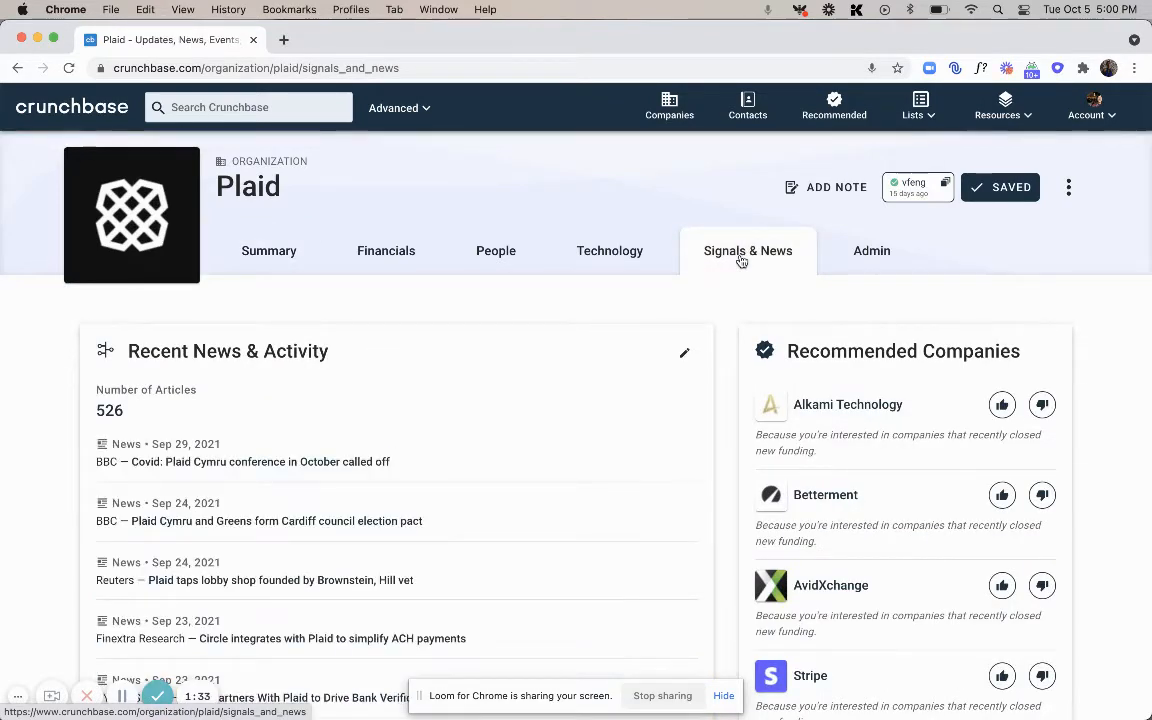
{"action": "mouse_move", "coordinate": [294, 636]}
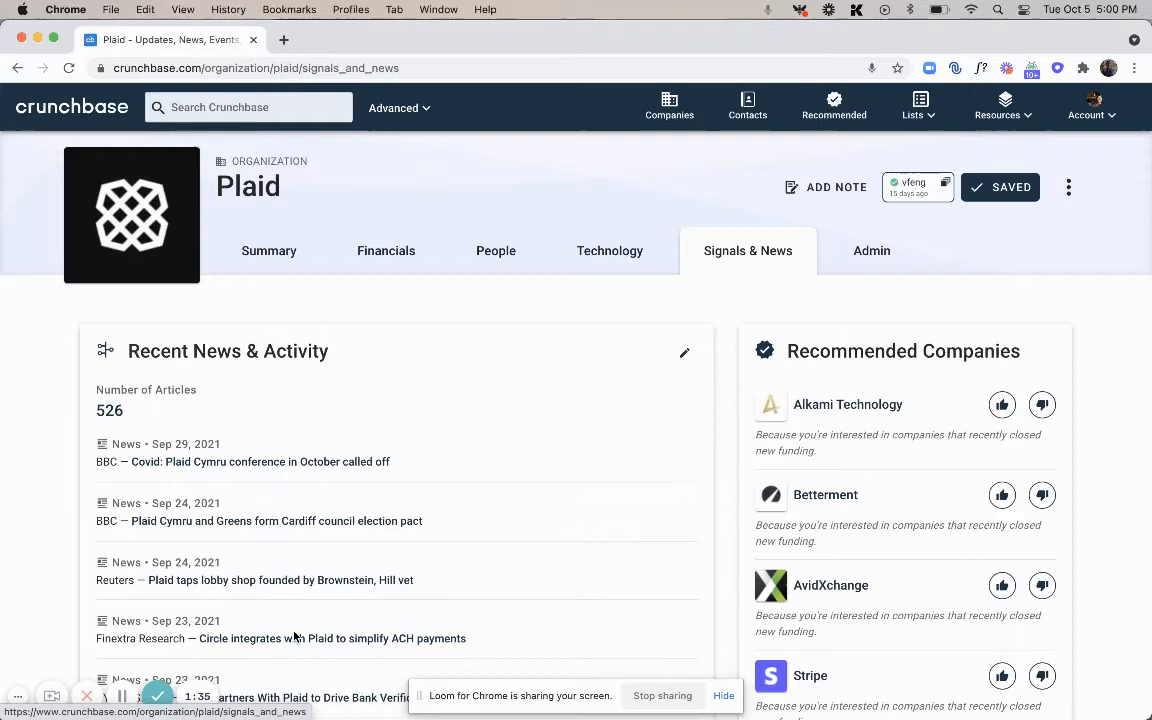
{"action": "scroll", "scroll_direction": "down", "scroll_amount": 3}
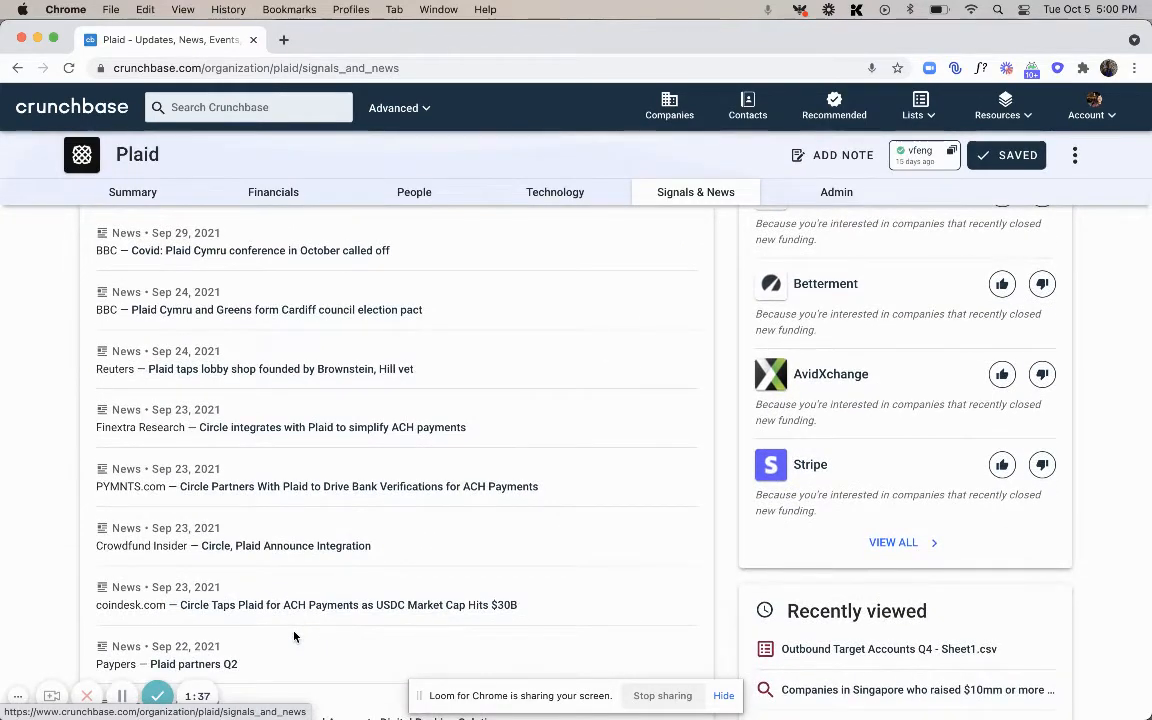
{"action": "scroll", "scroll_direction": "up", "scroll_amount": 3}
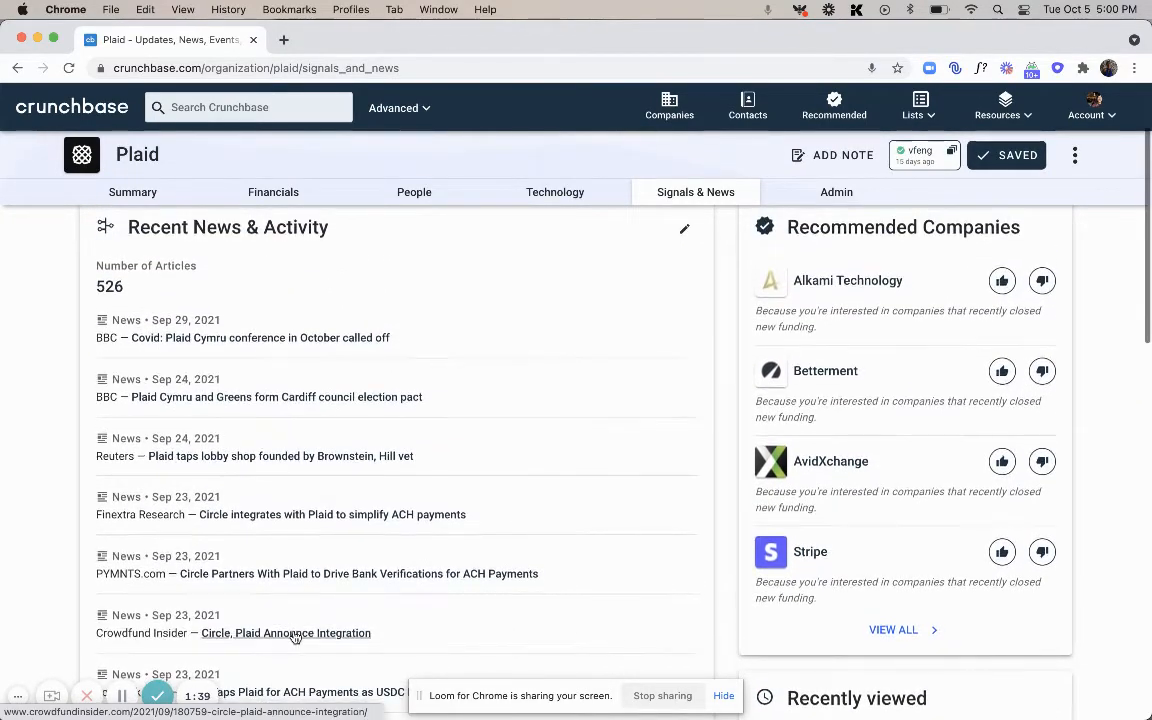
{"action": "scroll", "scroll_direction": "down", "scroll_amount": 3}
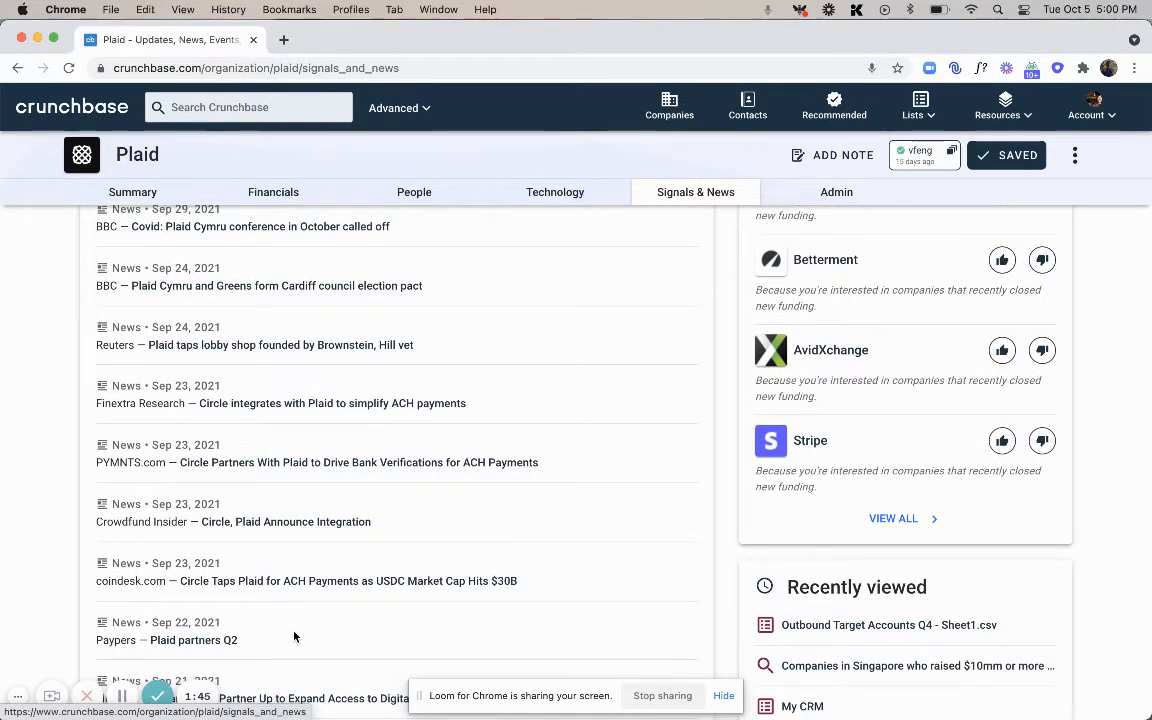
Step: Scroll Plaid's People page through employee profiles, board members and the 433 contacts to the bottom
{"action": "scroll", "scroll_direction": "down", "scroll_amount": 3}
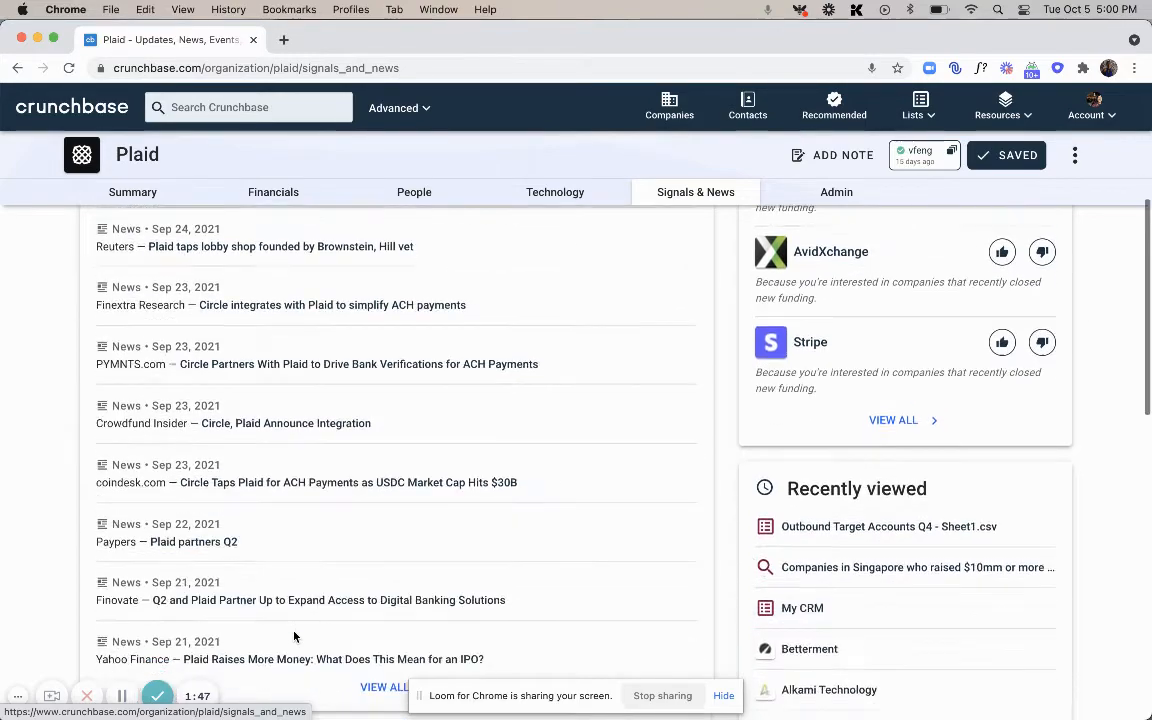
{"action": "scroll", "scroll_direction": "up", "scroll_amount": 3}
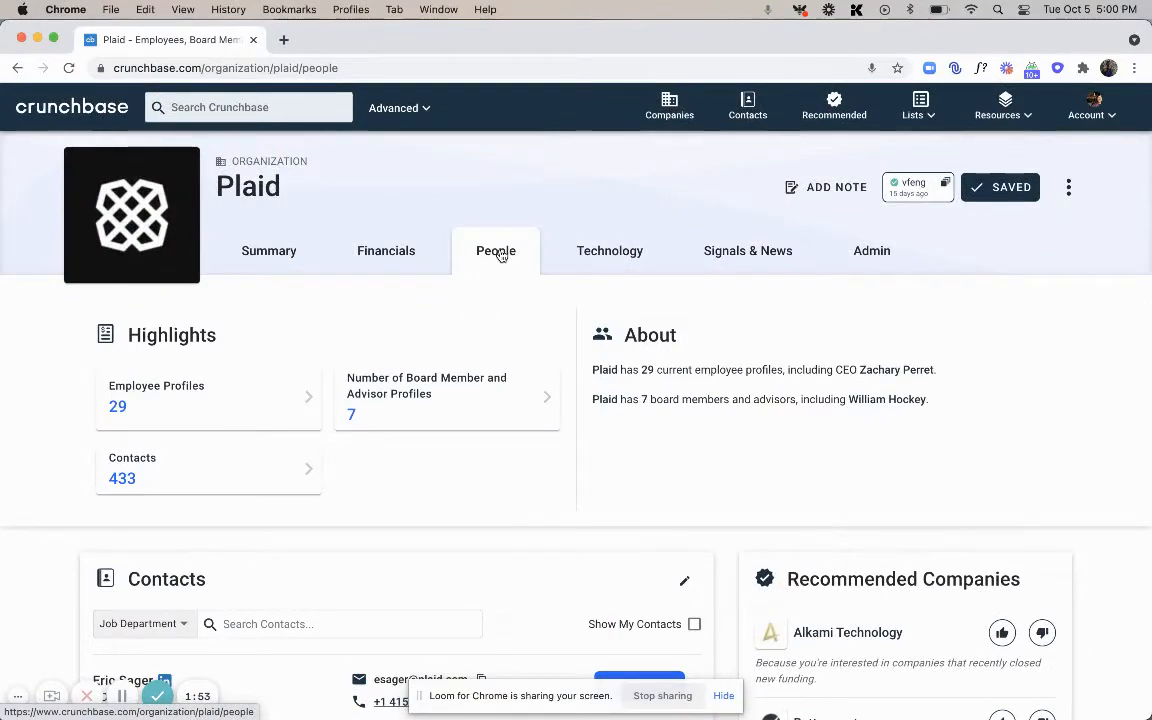
{"action": "mouse_move", "coordinate": [376, 474]}
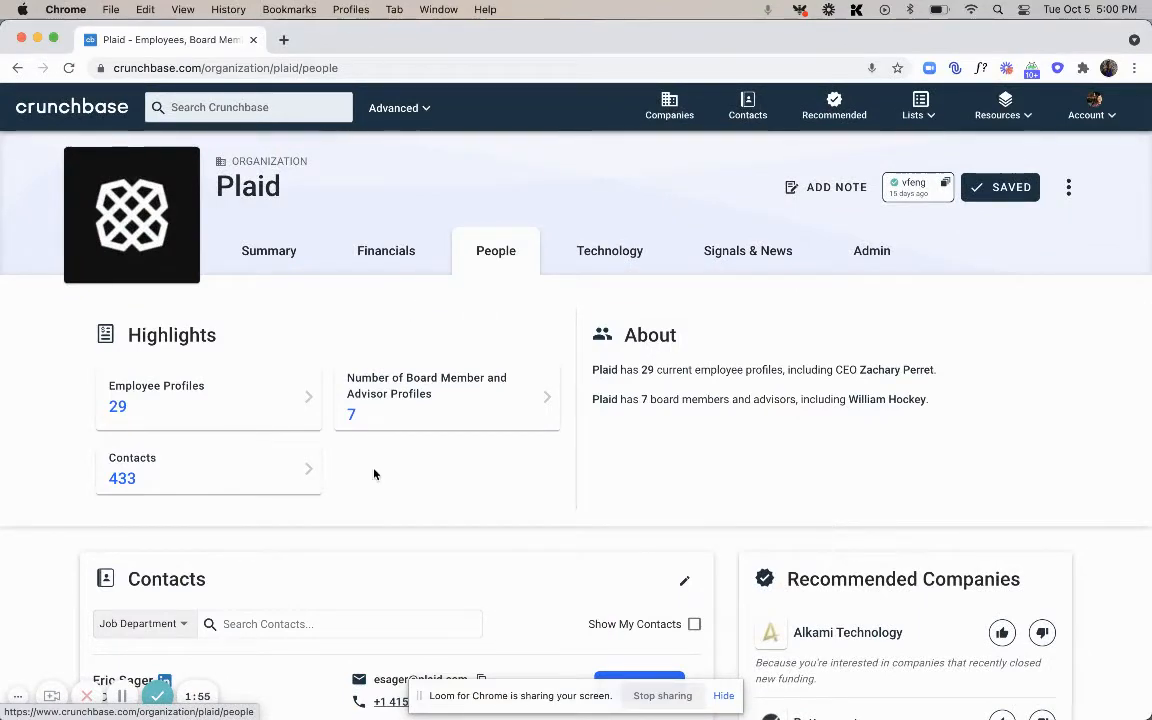
{"action": "scroll", "scroll_direction": "down", "scroll_amount": 3}
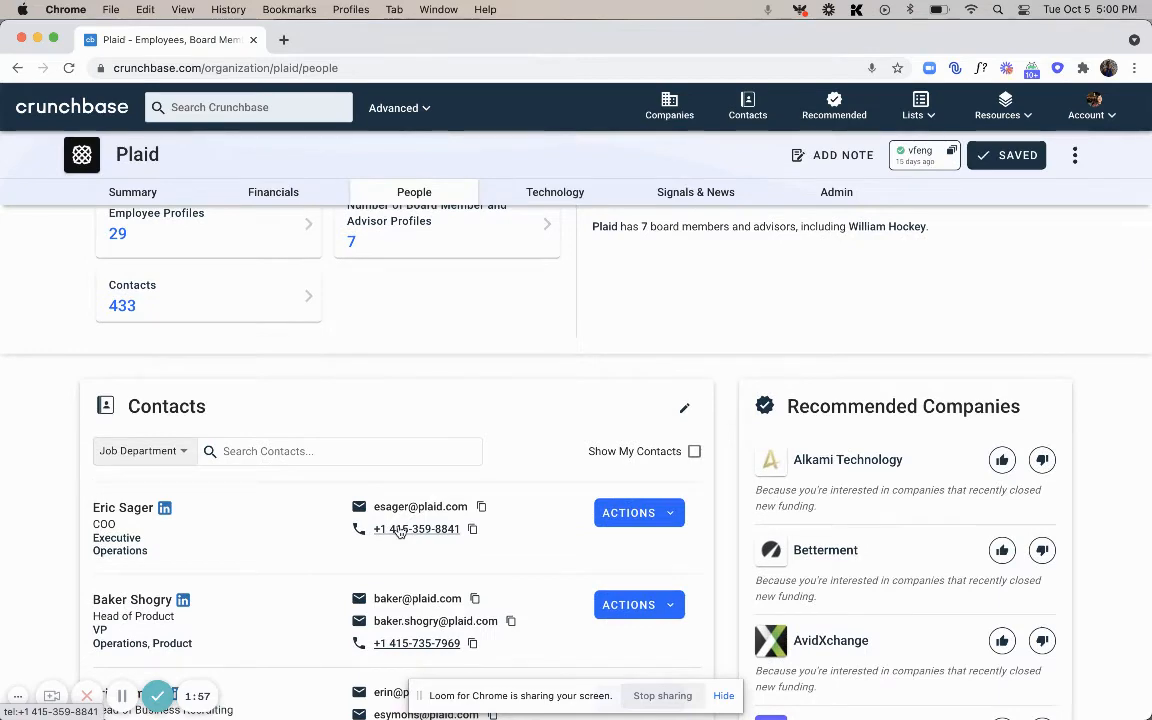
{"action": "scroll", "scroll_direction": "down", "scroll_amount": 3}
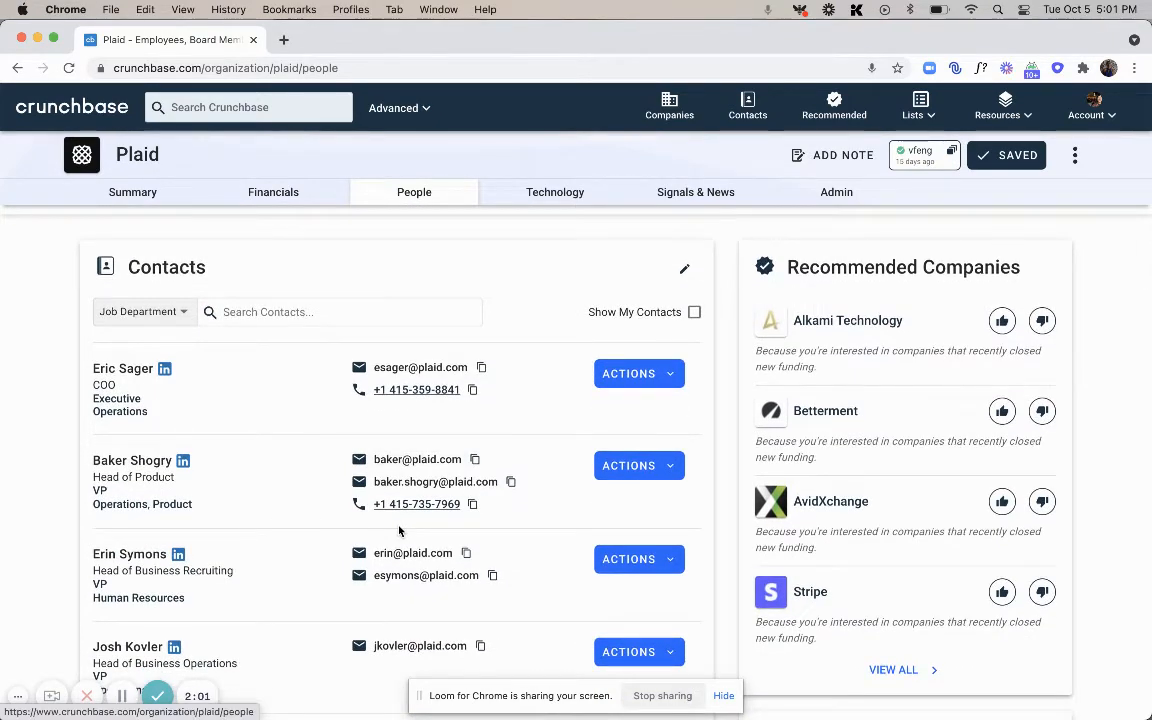
{"action": "mouse_move", "coordinate": [640, 464]}
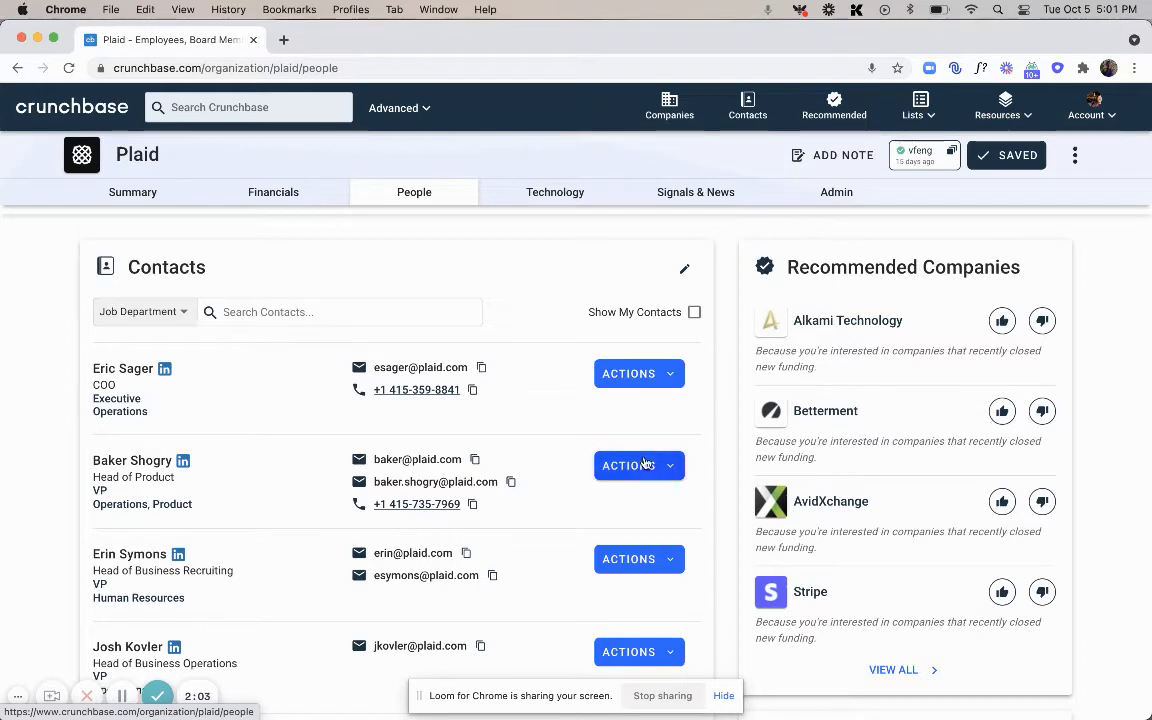
{"action": "scroll", "scroll_direction": "down", "scroll_amount": 3}
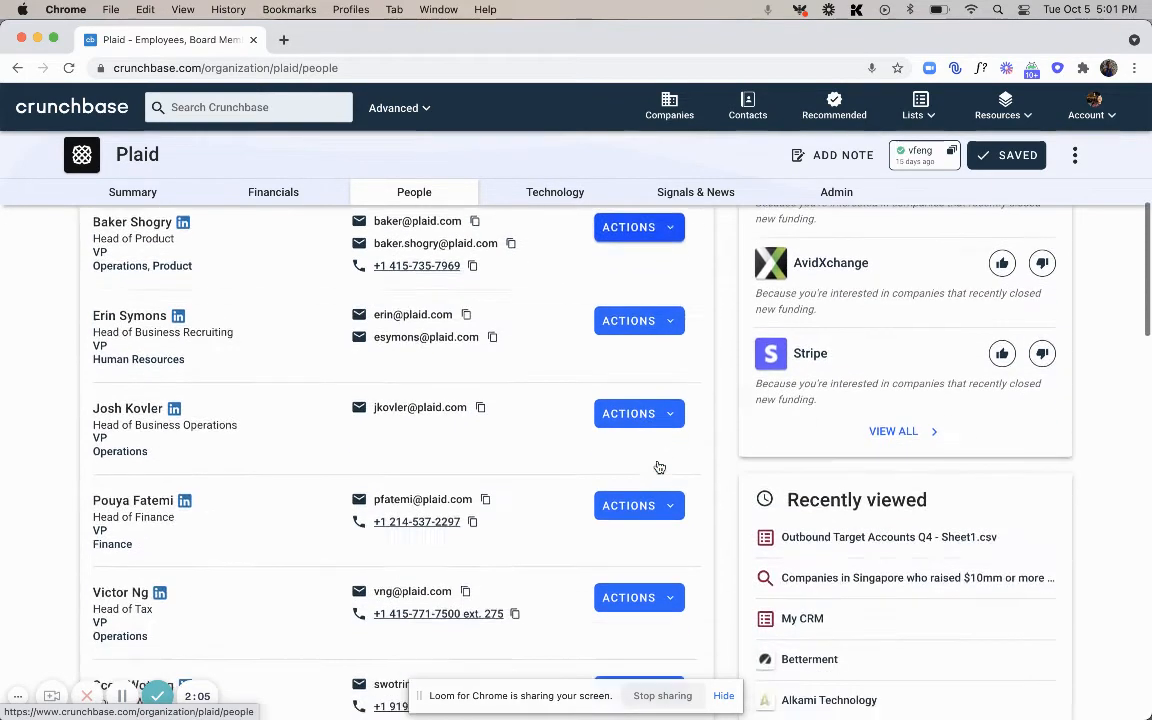
{"action": "scroll", "scroll_direction": "down", "scroll_amount": 3}
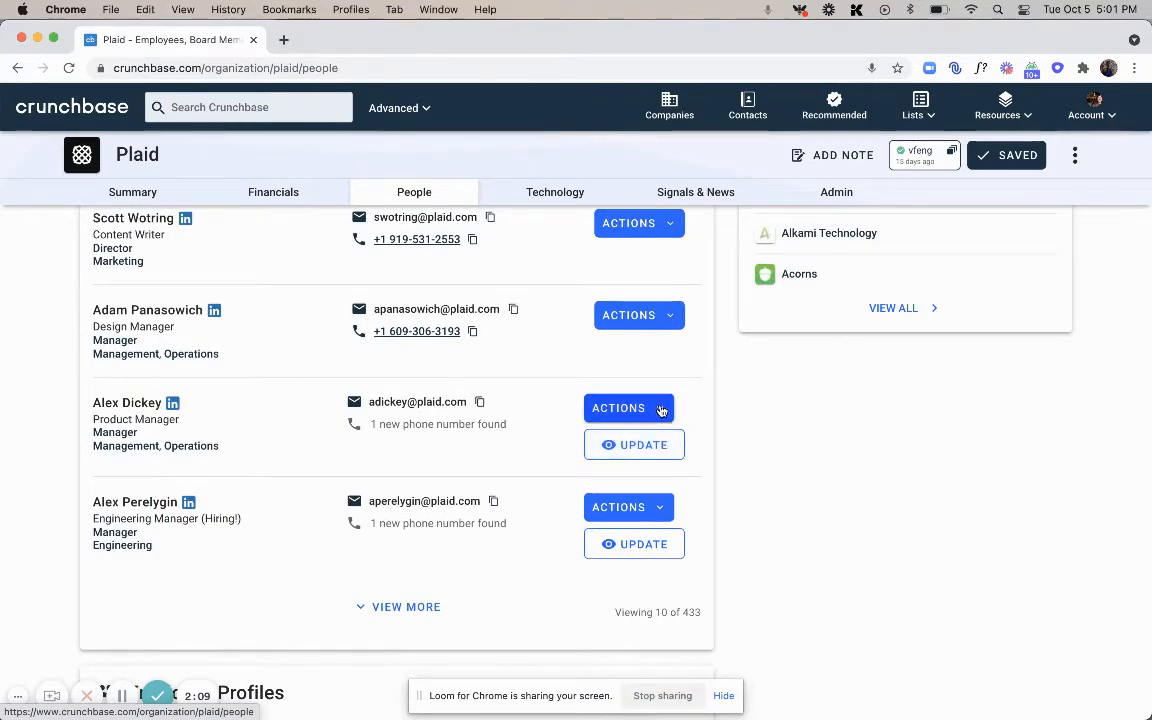
{"action": "left_click", "coordinate": [628, 408]}
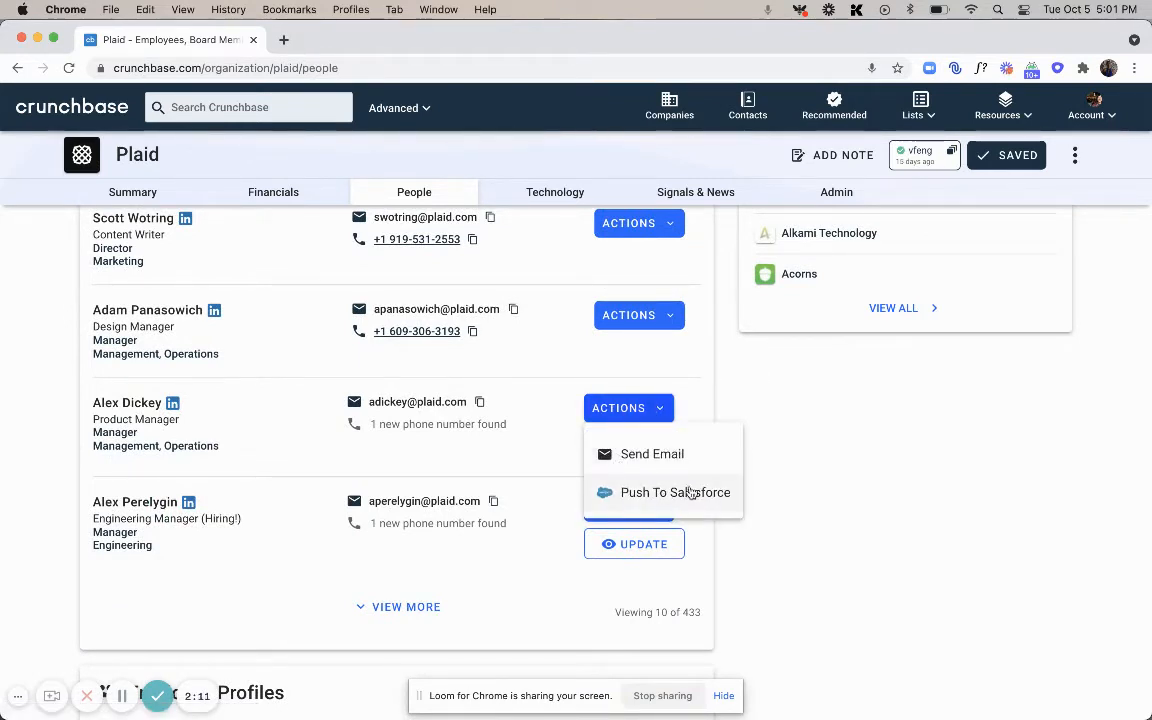
{"action": "left_click", "coordinate": [676, 492]}
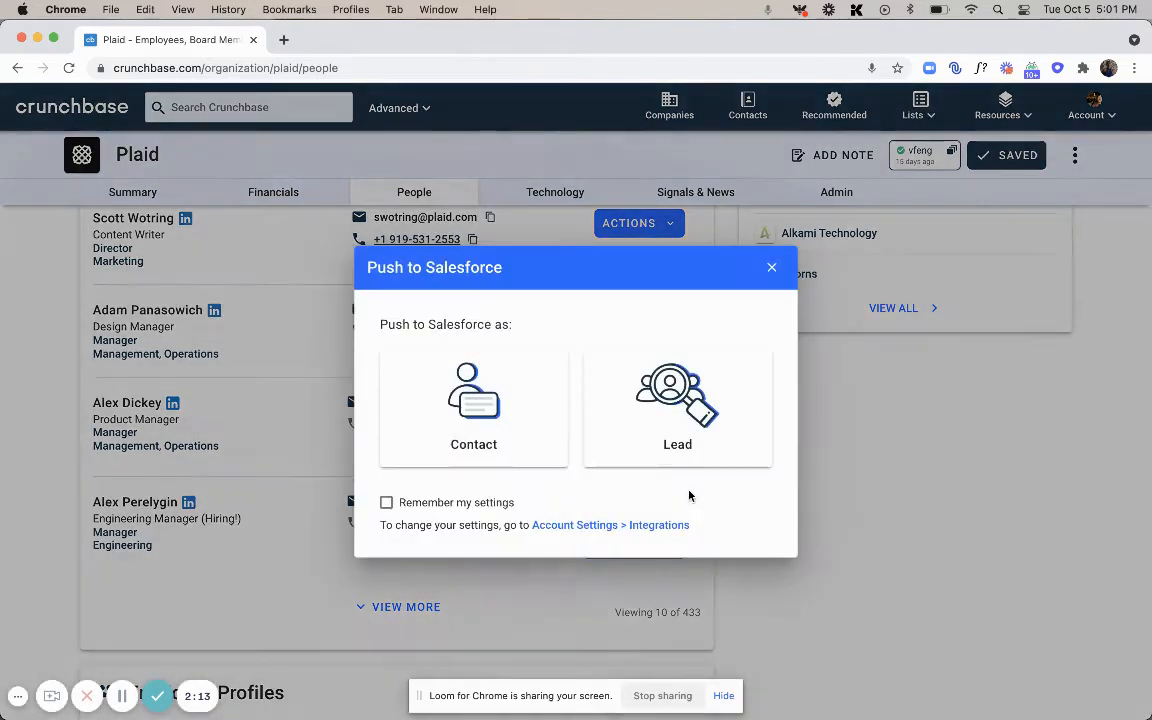
{"action": "mouse_move", "coordinate": [400, 398]}
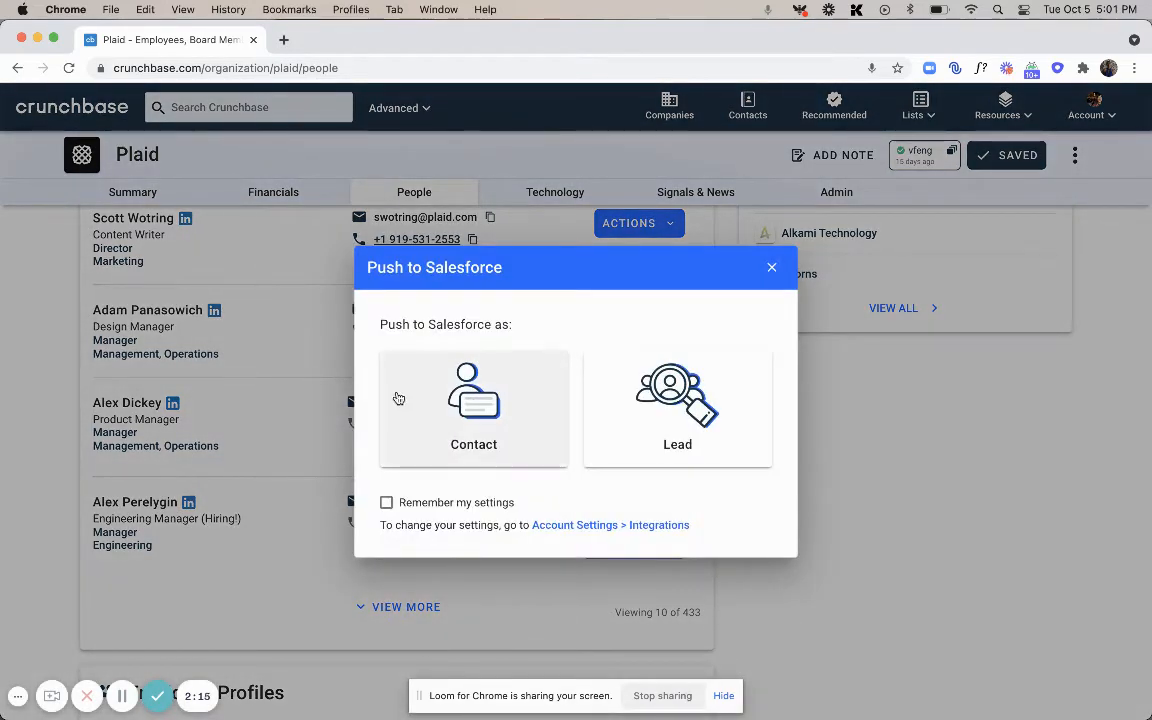
{"action": "mouse_move", "coordinate": [484, 370]}
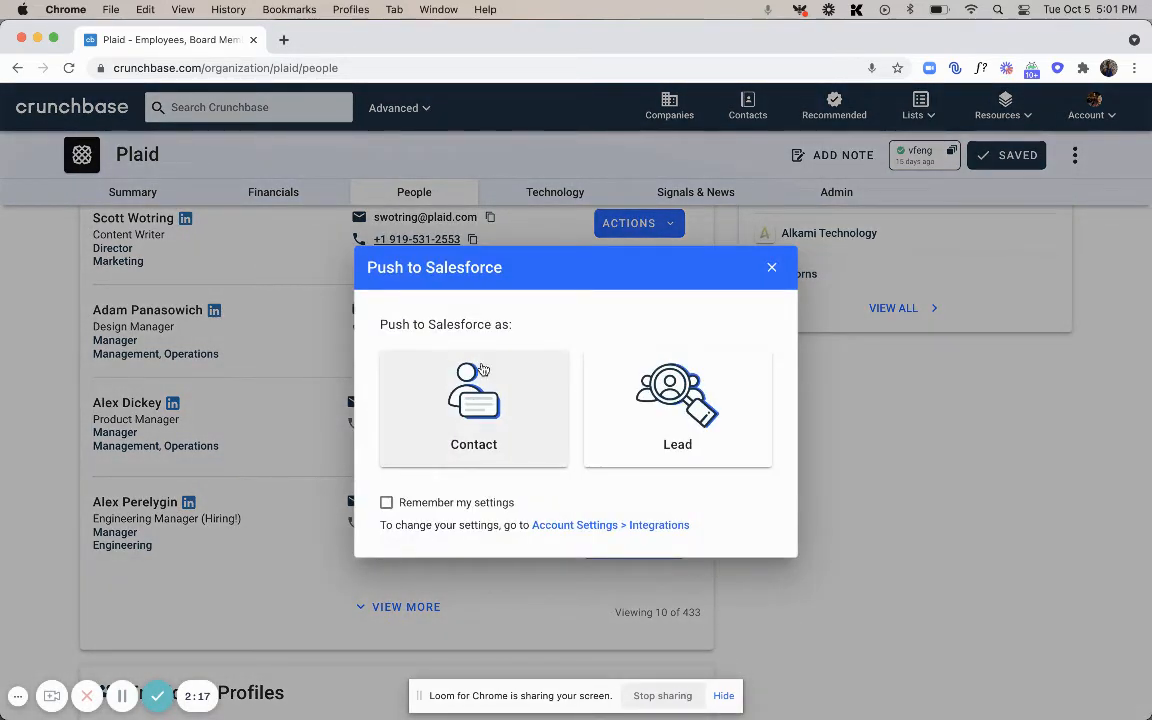
{"action": "mouse_move", "coordinate": [772, 268]}
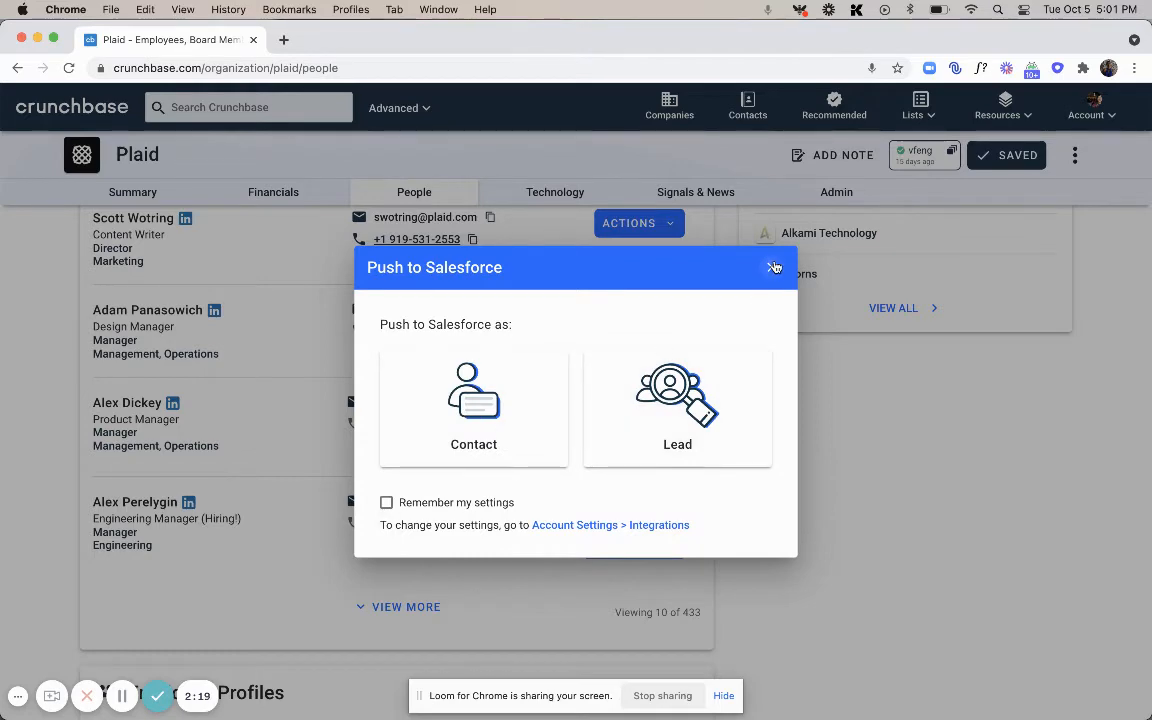
{"action": "left_click", "coordinate": [776, 268]}
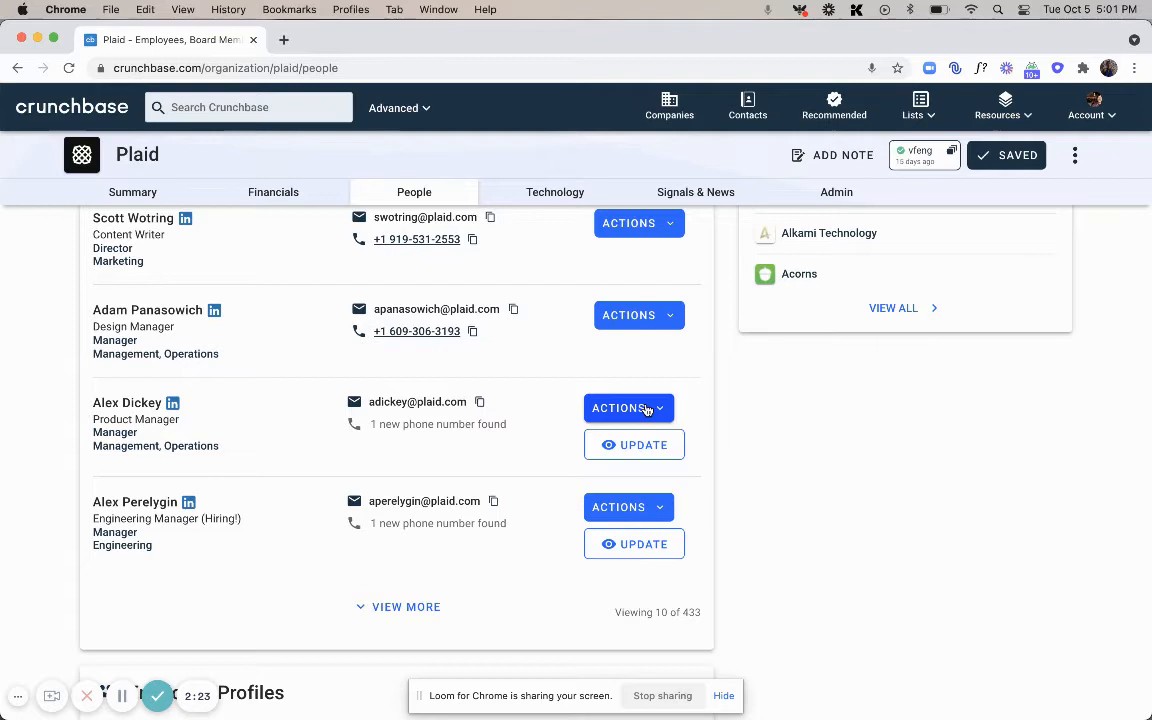
{"action": "left_click", "coordinate": [628, 408]}
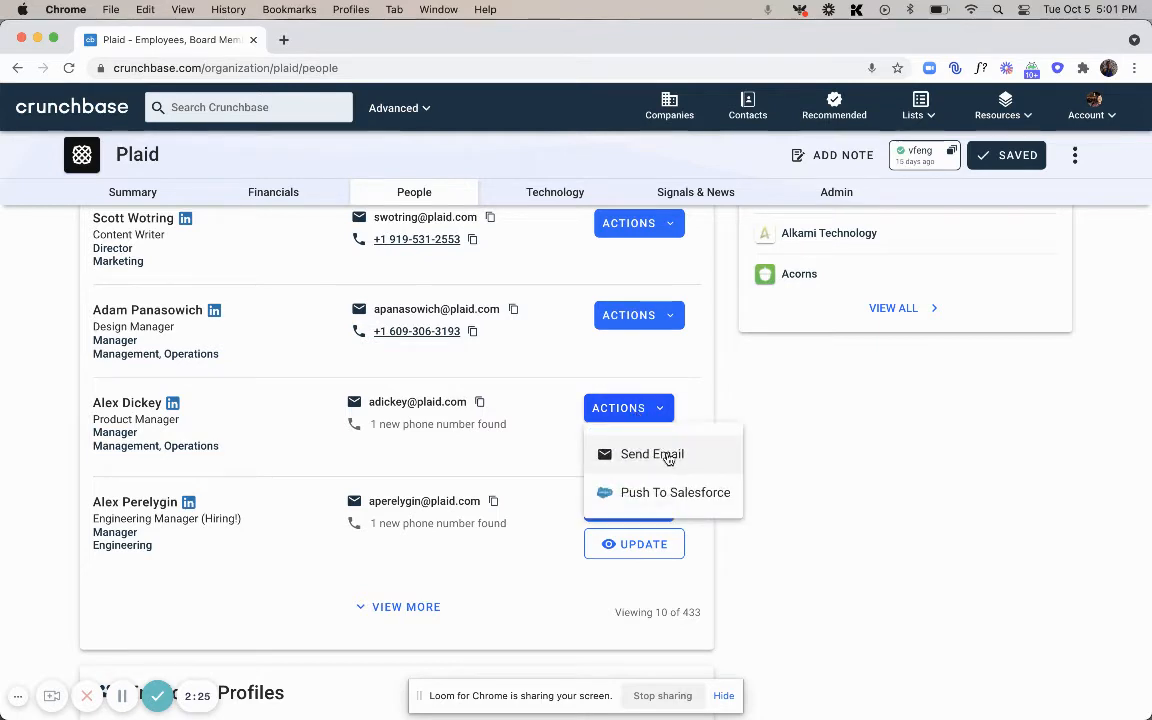
{"action": "left_click", "coordinate": [652, 452]}
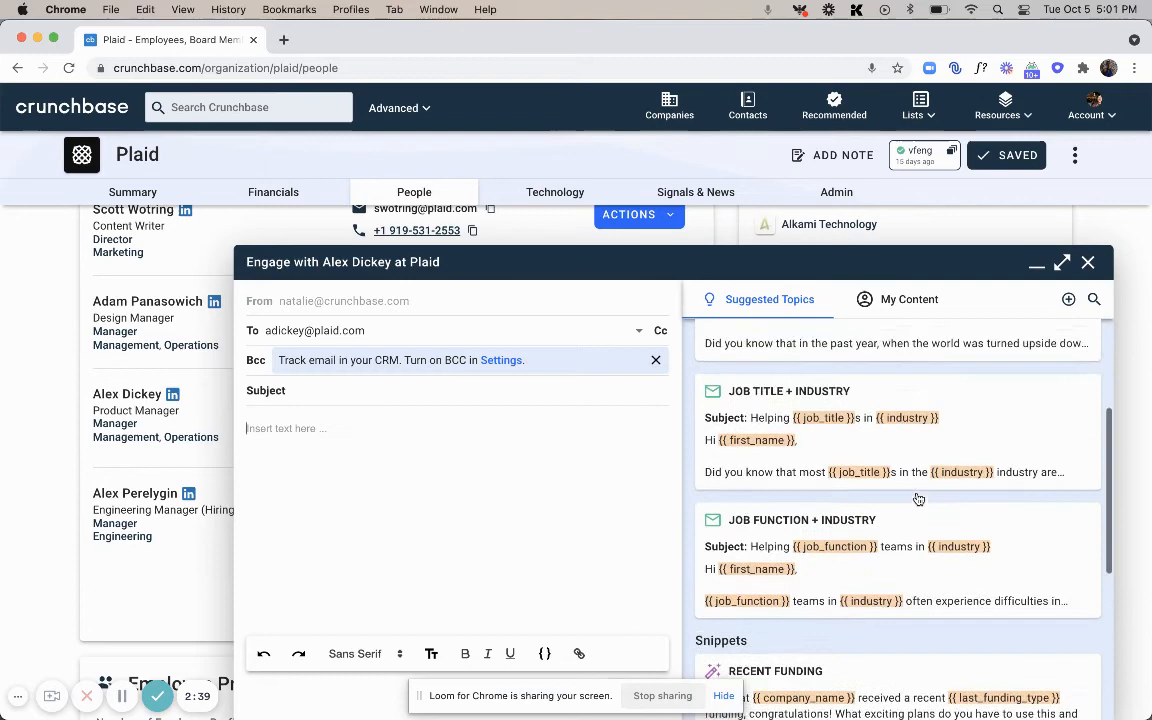
{"action": "scroll", "scroll_direction": "up", "scroll_amount": 3}
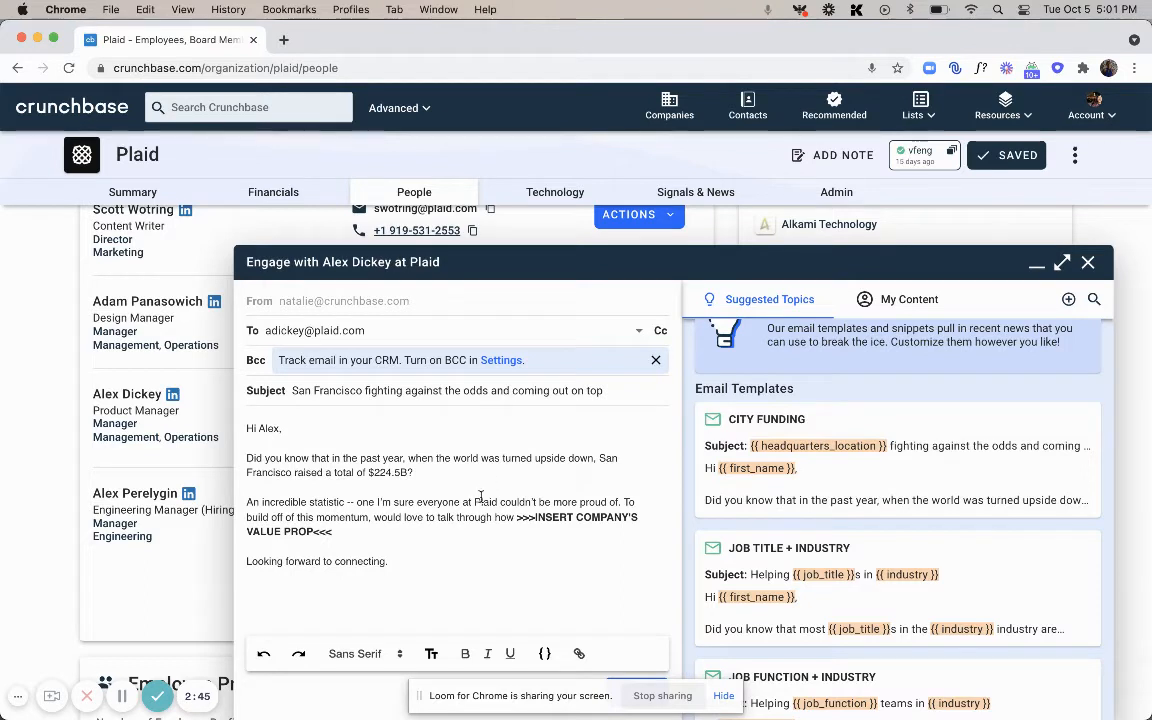
{"action": "mouse_move", "coordinate": [512, 540]}
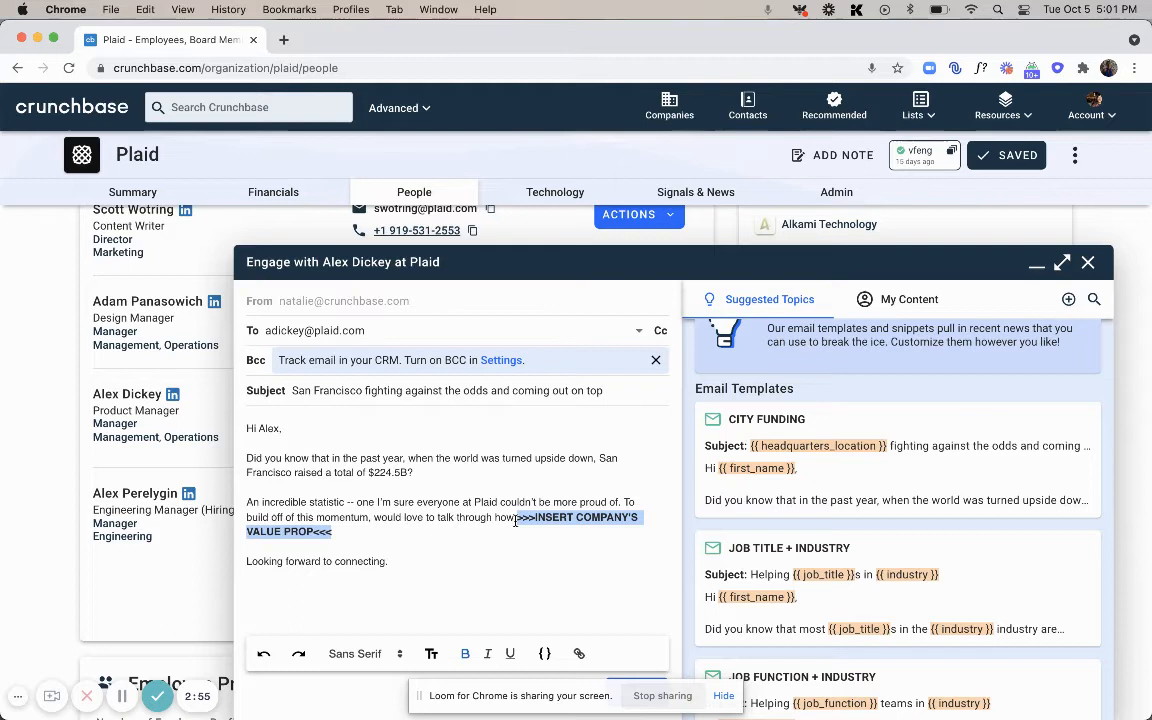
{"action": "scroll", "scroll_direction": "down", "scroll_amount": 3}
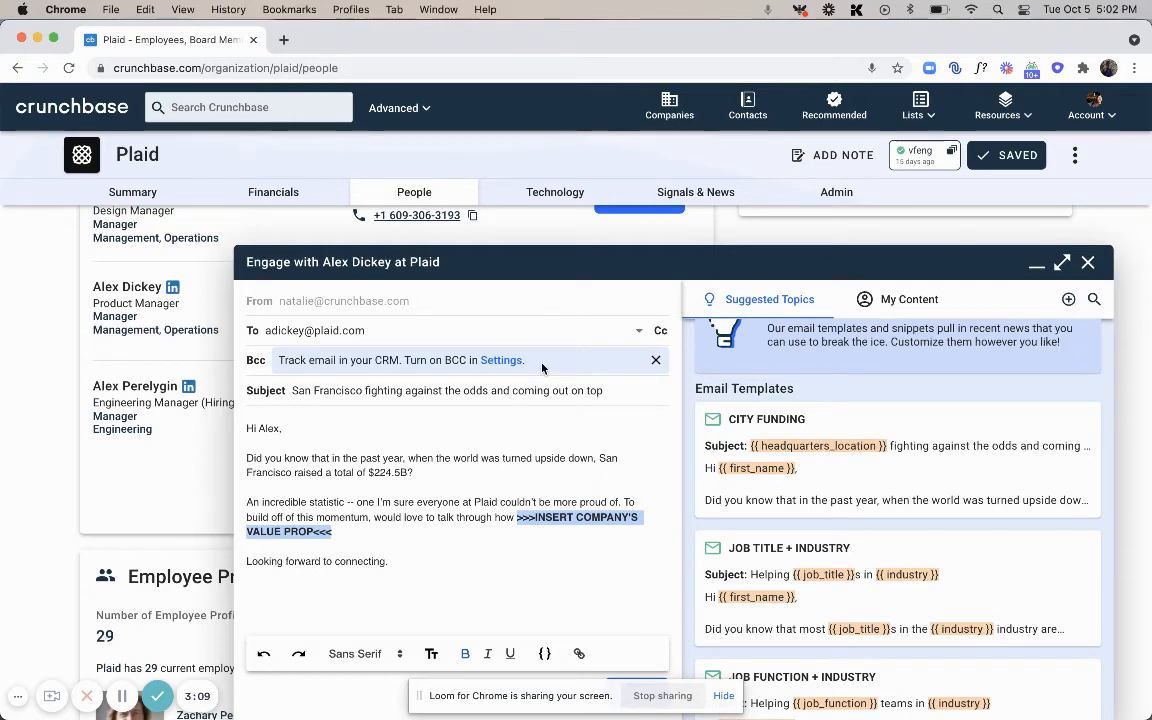
Step: Enable Always BCC in the email Integrations settings, then go back to the home activity feed
{"action": "left_click", "coordinate": [500, 360]}
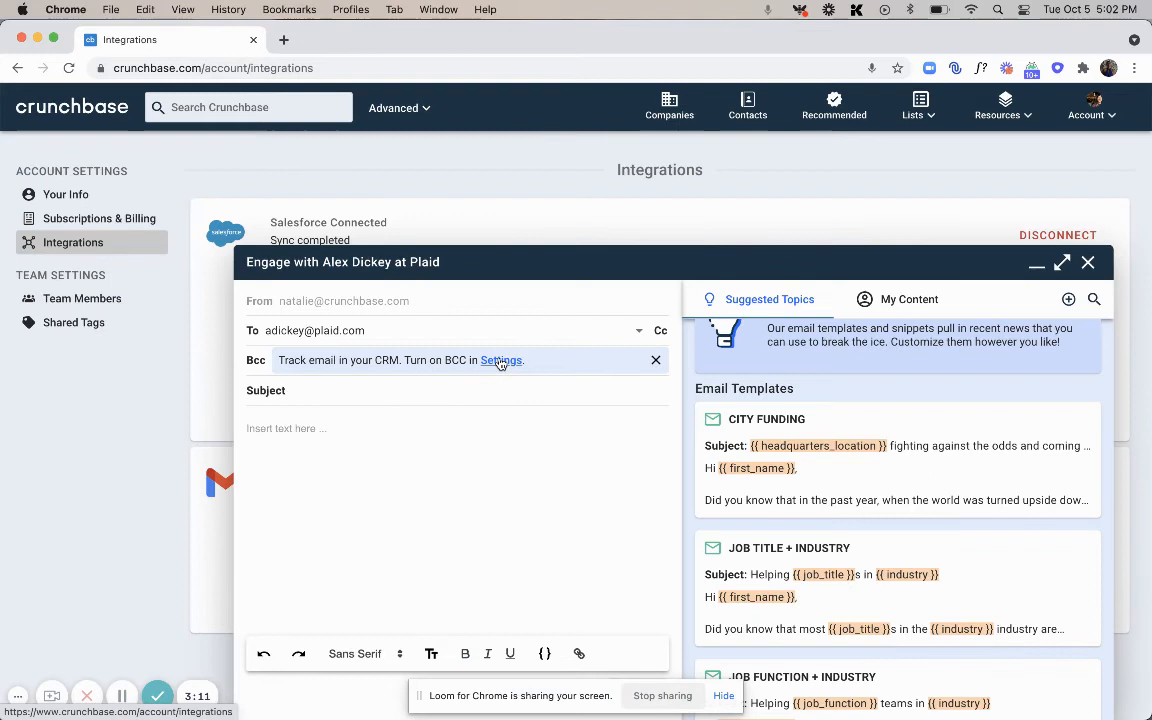
{"action": "left_click", "coordinate": [1036, 262]}
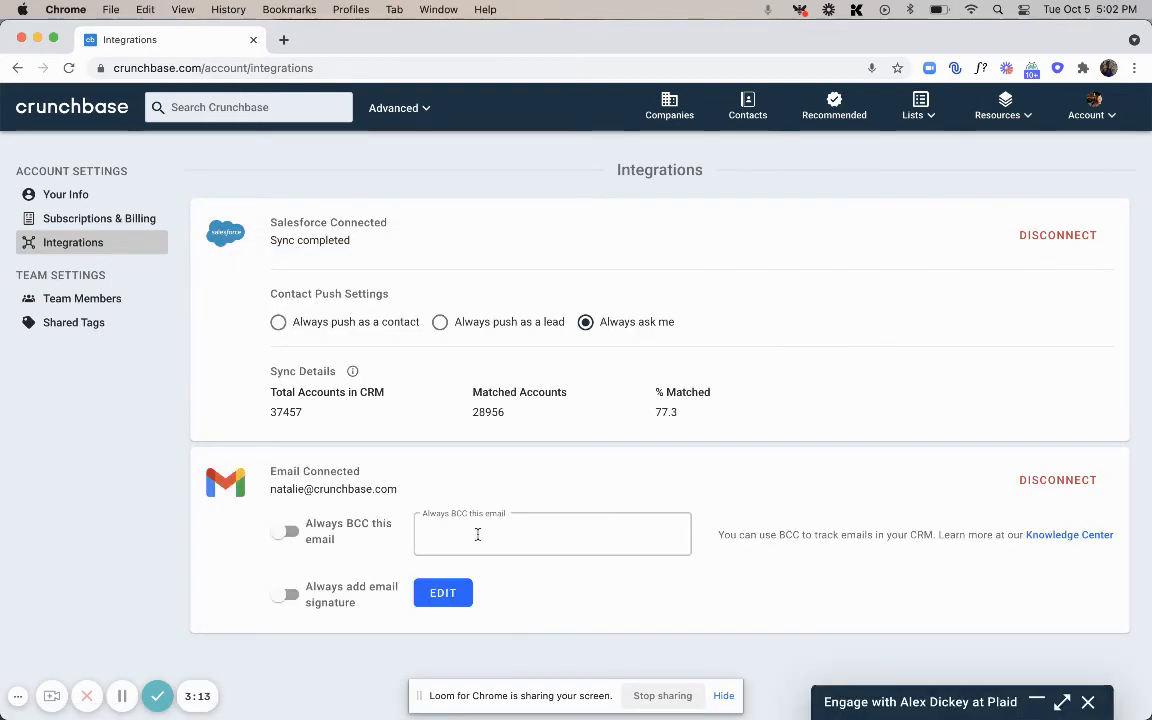
{"action": "left_click", "coordinate": [284, 532]}
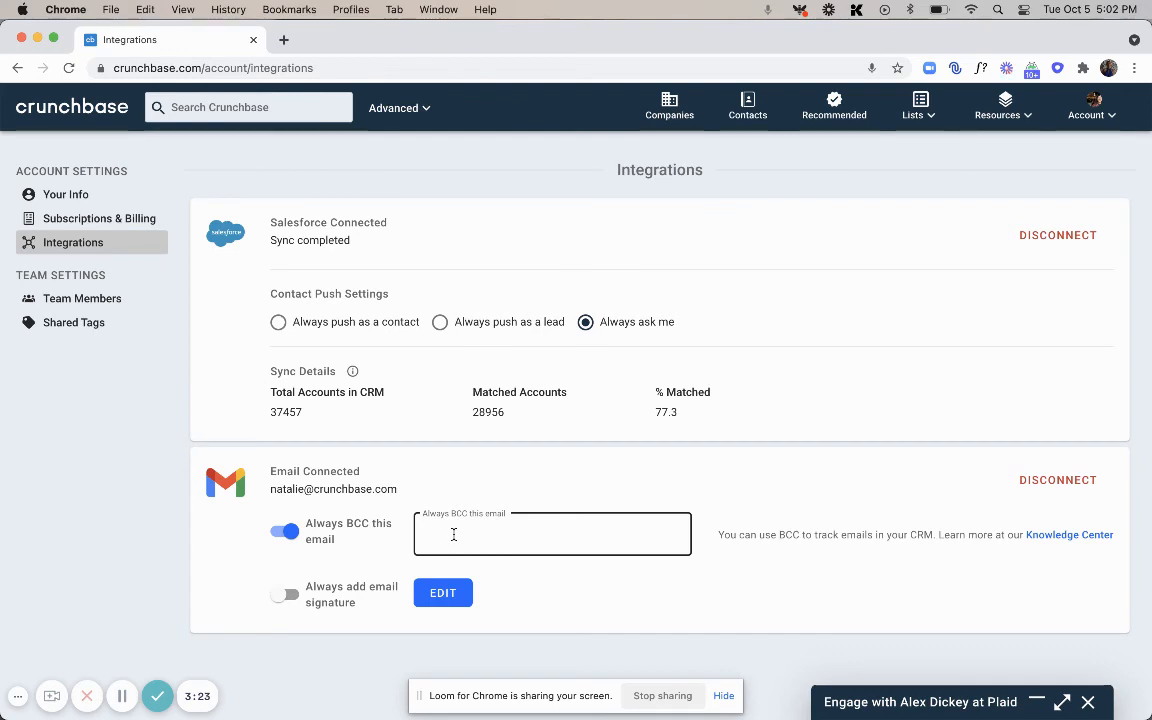
{"action": "left_click", "coordinate": [284, 592]}
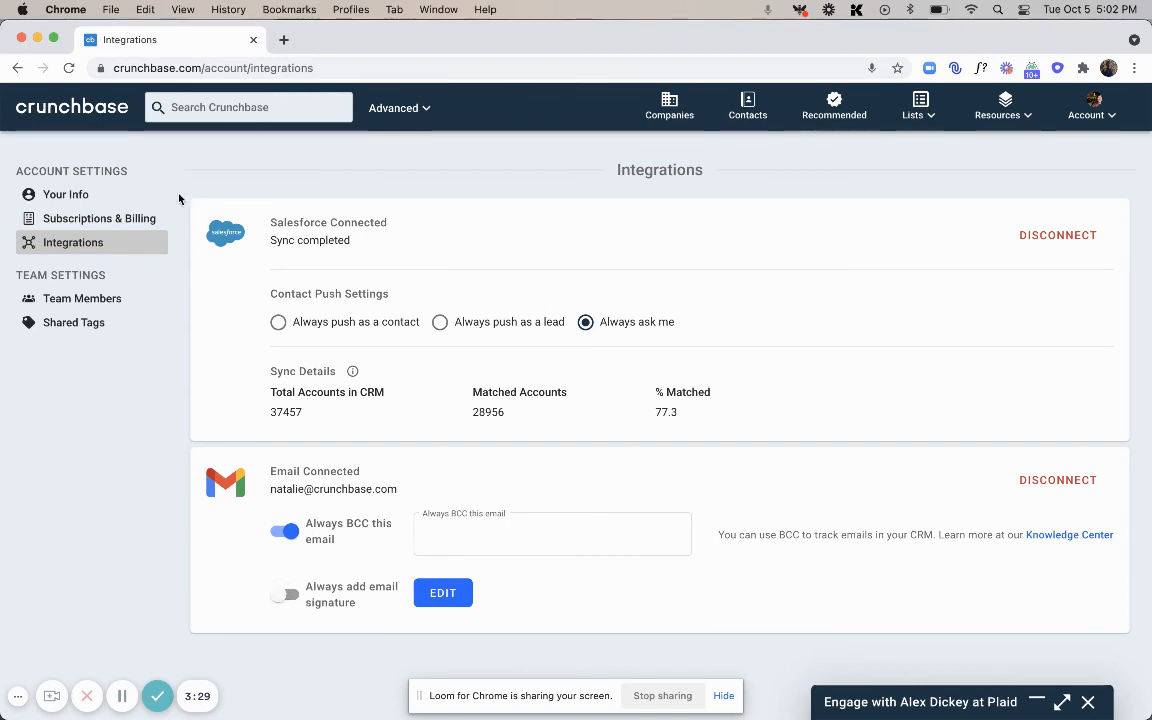
{"action": "left_click", "coordinate": [72, 108]}
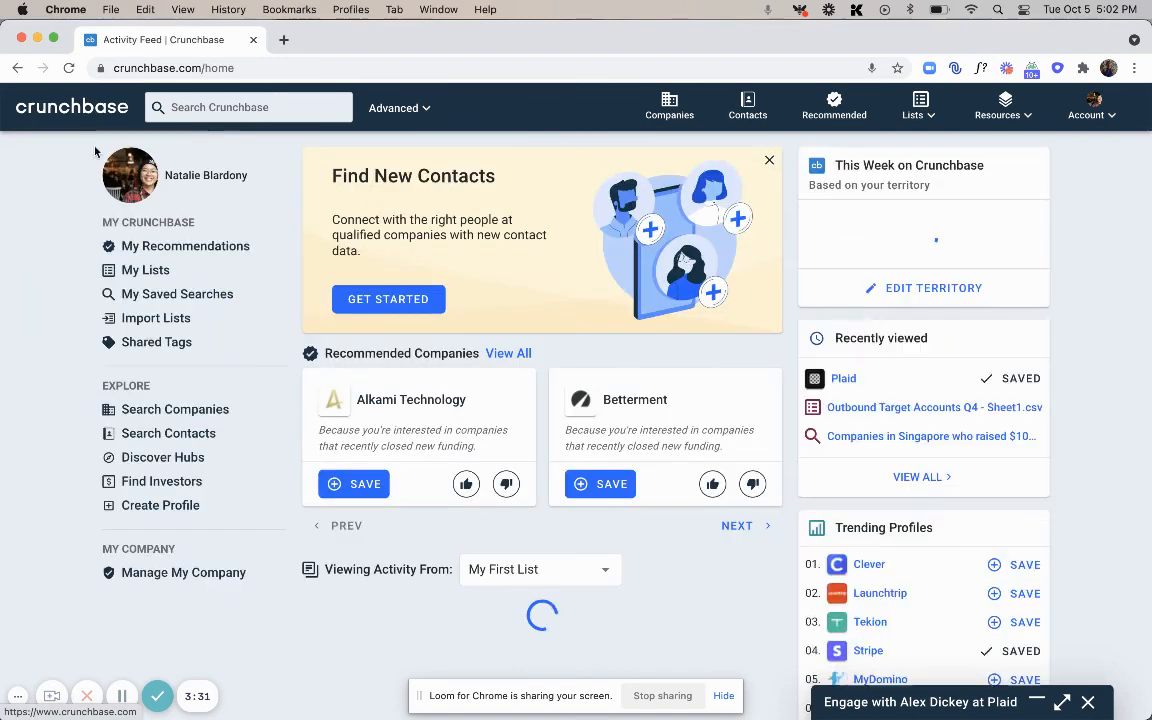